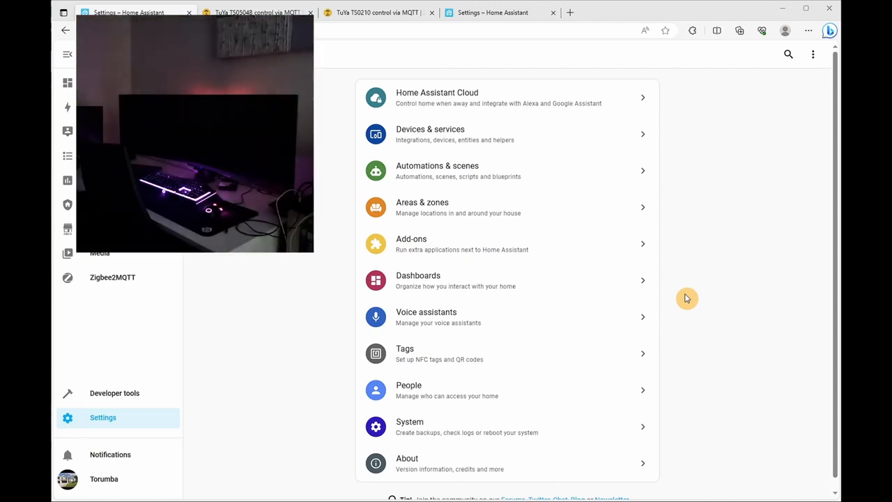
pyautogui.moveTo(331, 92)
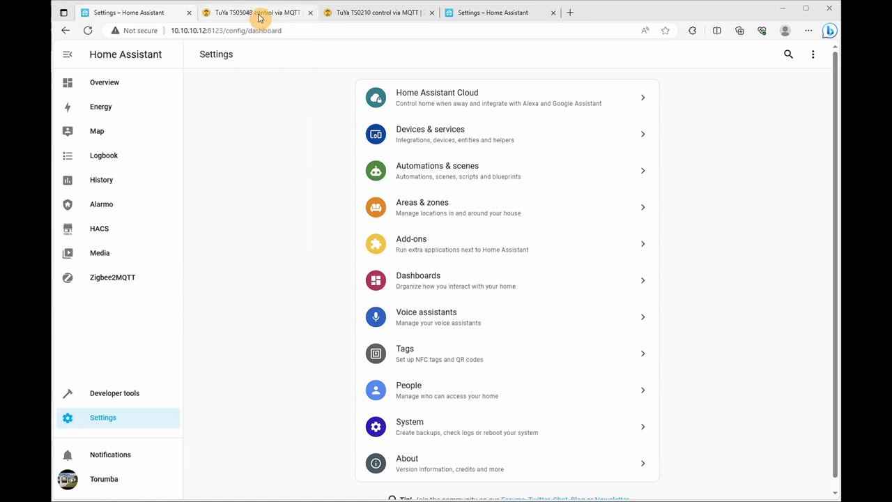
# Read the TuYa TS0504B RGBW light docs, then view the TuYa TS0210 vibration sensor page
pyautogui.click(251, 13)
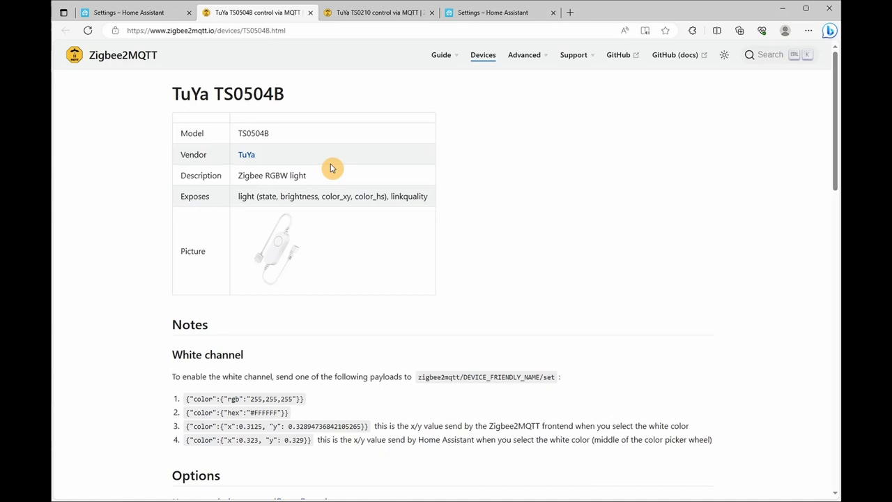
pyautogui.moveTo(326, 225)
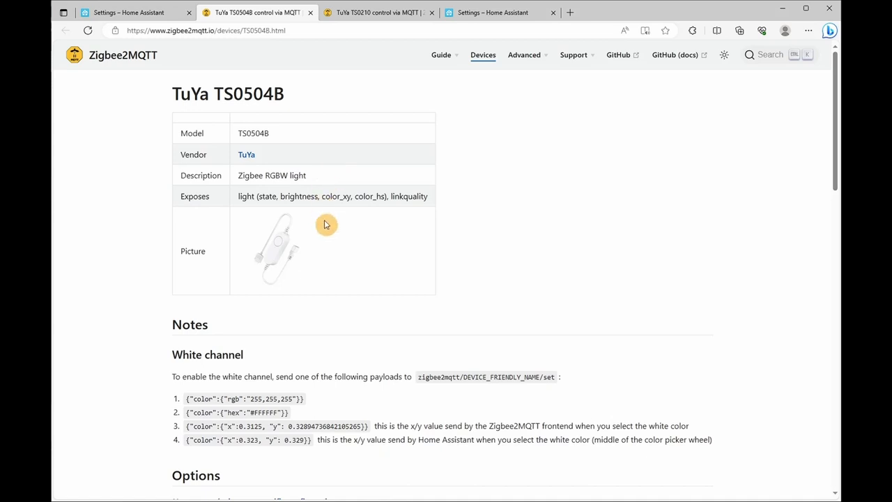
pyautogui.moveTo(488, 30)
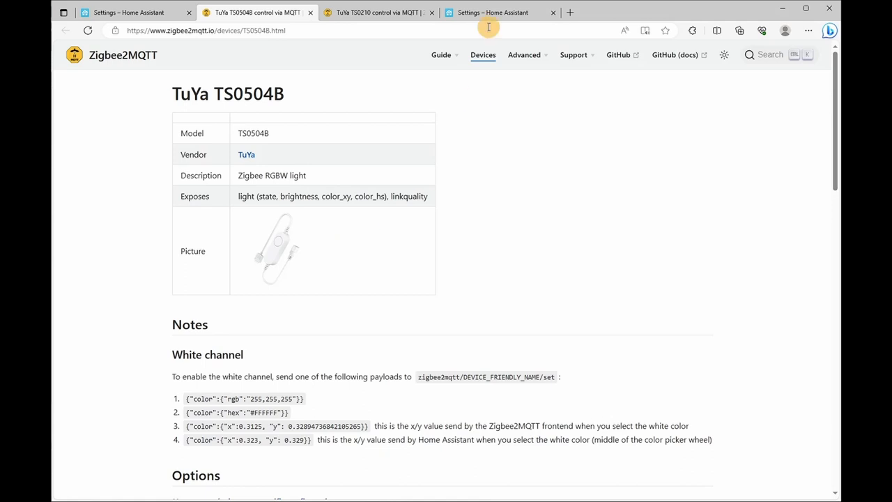
pyautogui.click(376, 12)
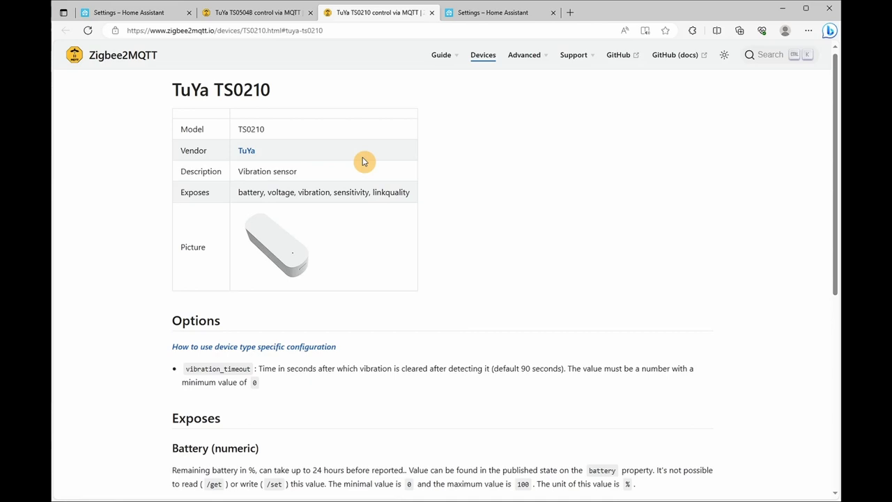
# Return to the MICHAL-MASLO-PC device page to check its _monitorsleep and _monitorwake controls
pyautogui.click(494, 12)
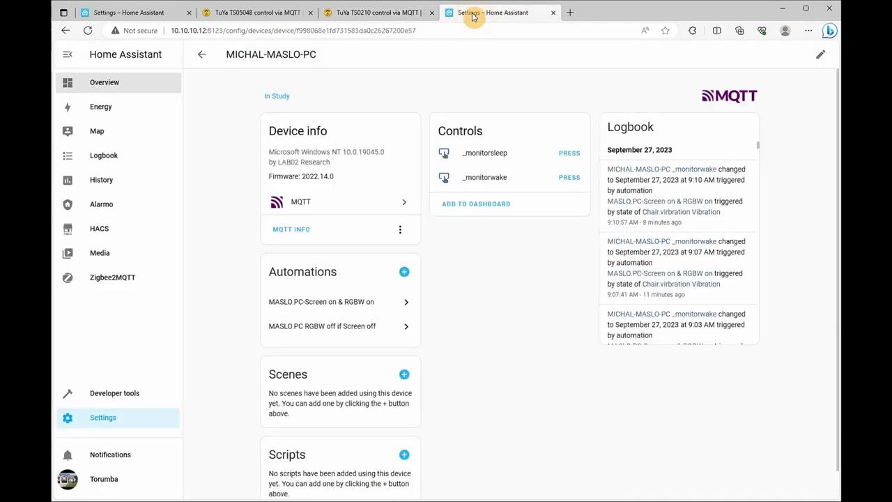
pyautogui.moveTo(463, 160)
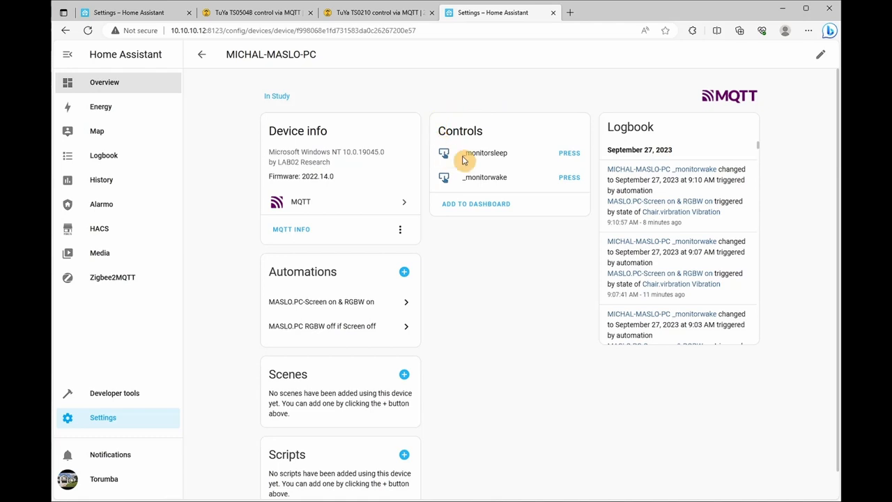
pyautogui.moveTo(488, 166)
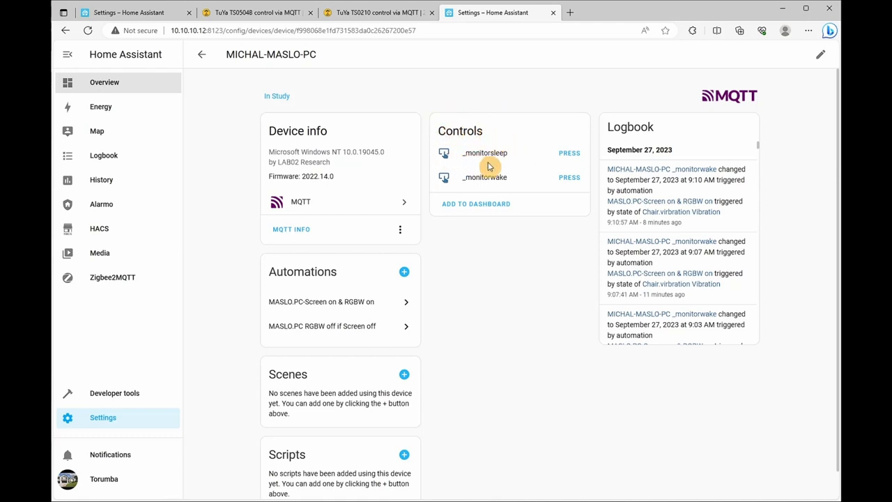
pyautogui.moveTo(521, 163)
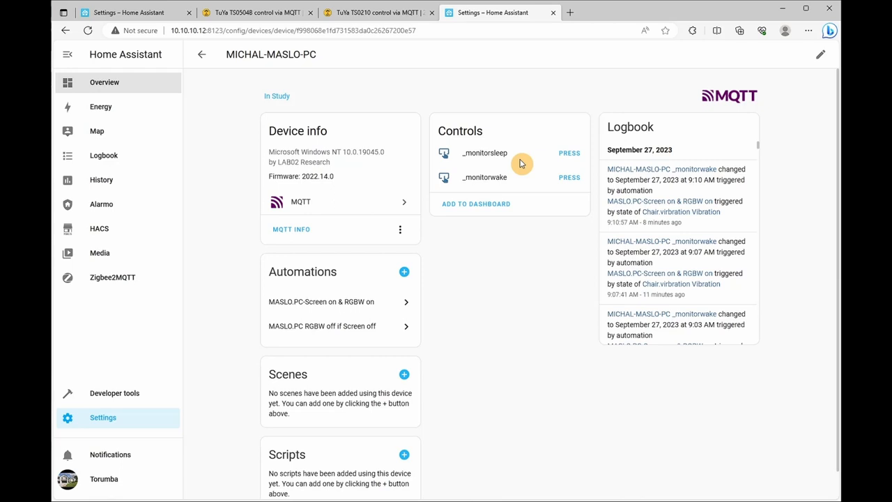
pyautogui.moveTo(516, 162)
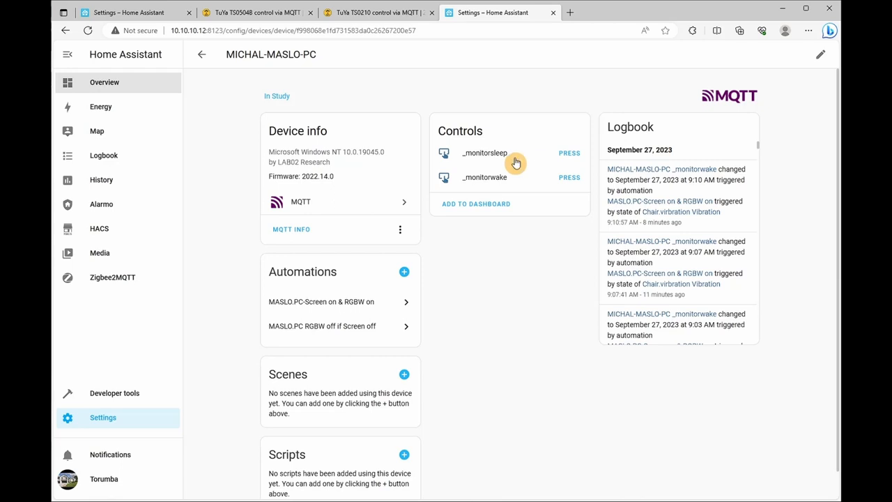
pyautogui.moveTo(145, 39)
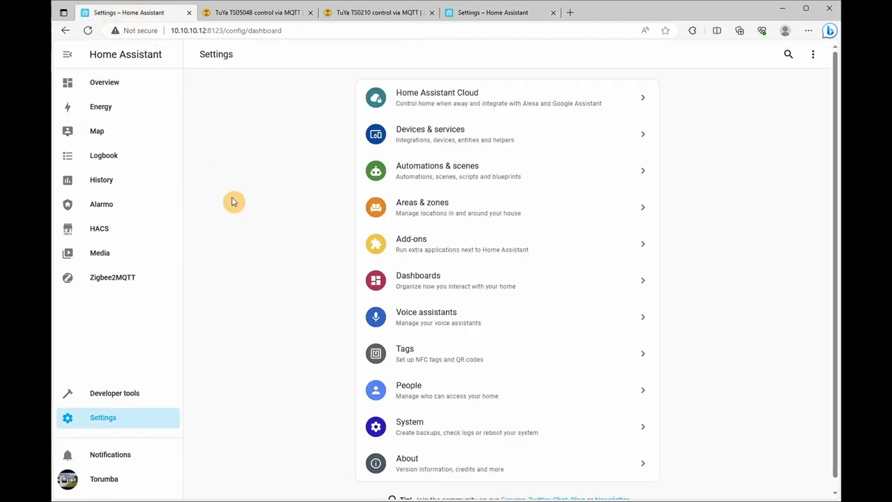
pyautogui.moveTo(459, 173)
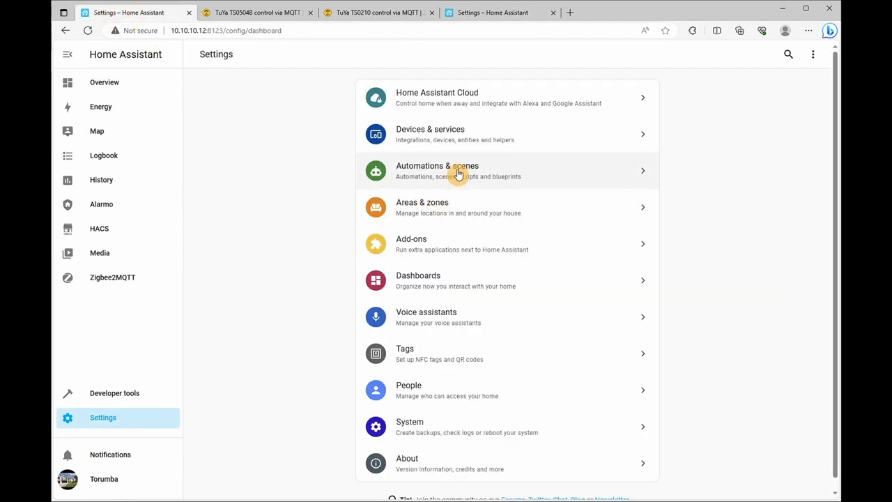
# Go to Automations & scenes and create a new automation from scratch
pyautogui.click(437, 170)
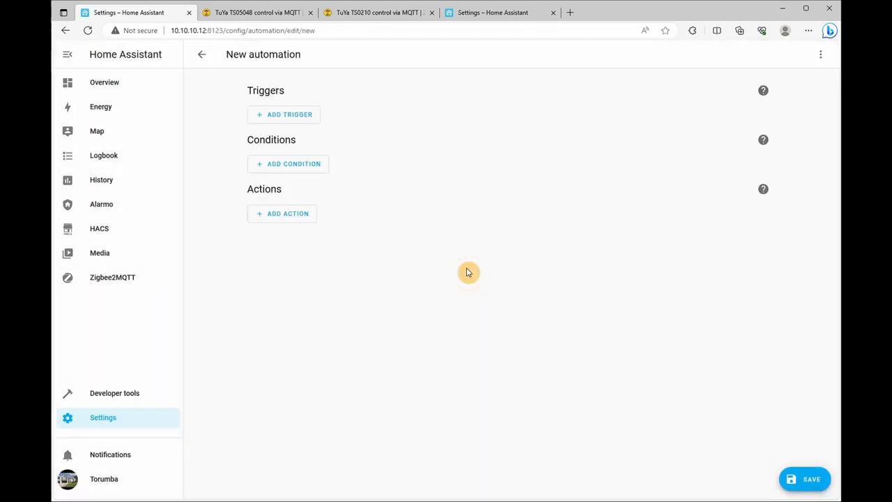
# Add a State trigger for Chair.virbration Vibration changing from Clear to Detected
pyautogui.click(283, 115)
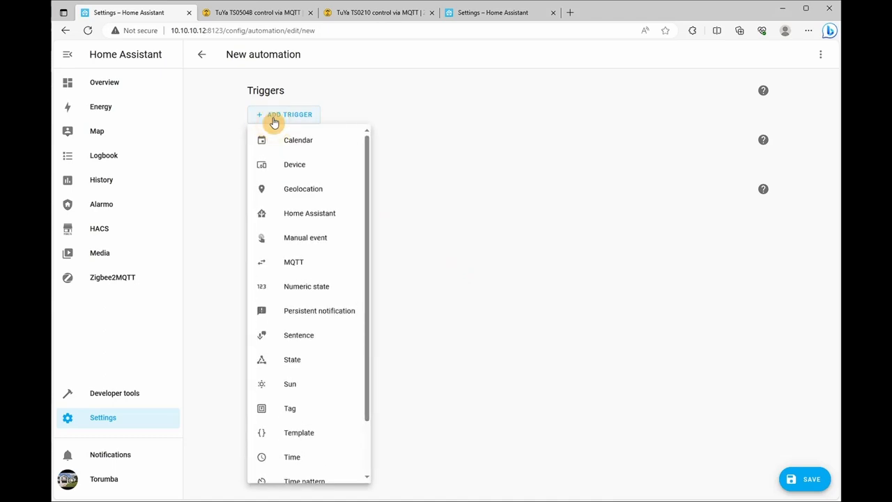
pyautogui.moveTo(341, 362)
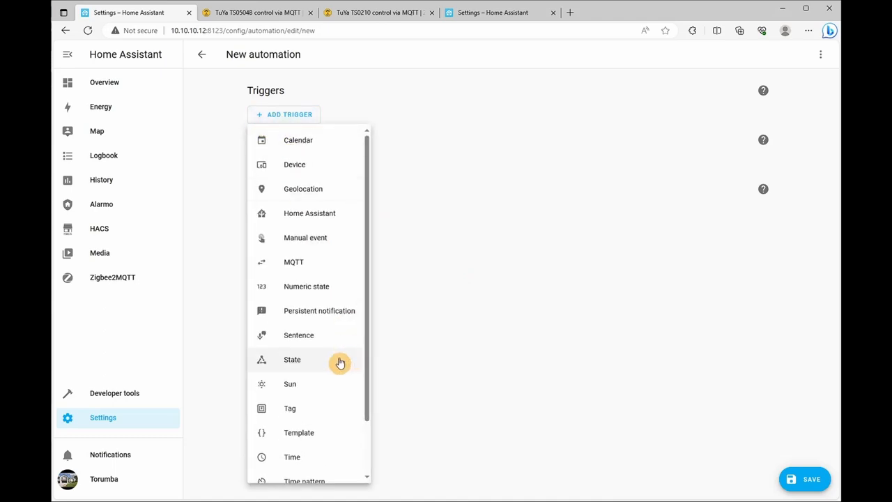
pyautogui.click(292, 359)
pyautogui.write('v')
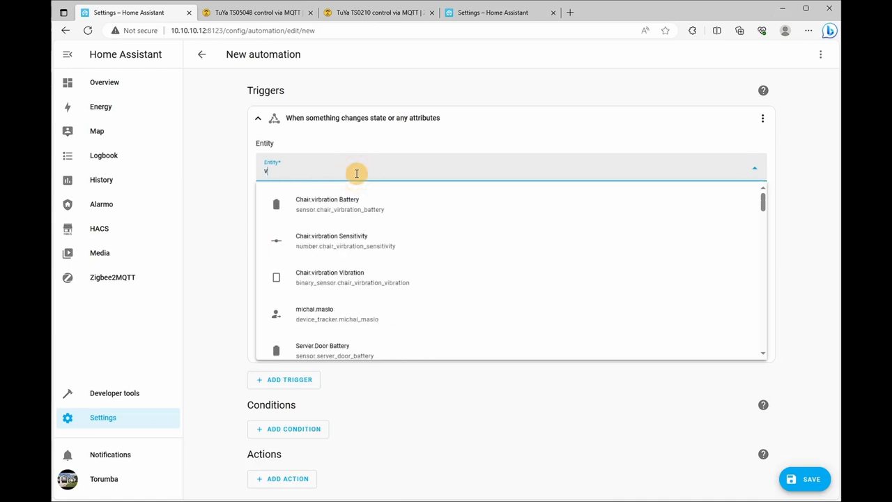
pyautogui.write('ib')
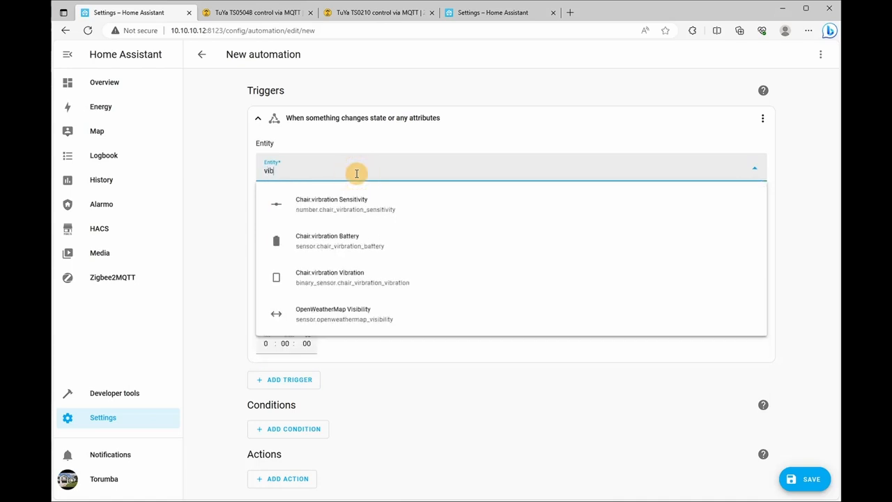
pyautogui.moveTo(405, 268)
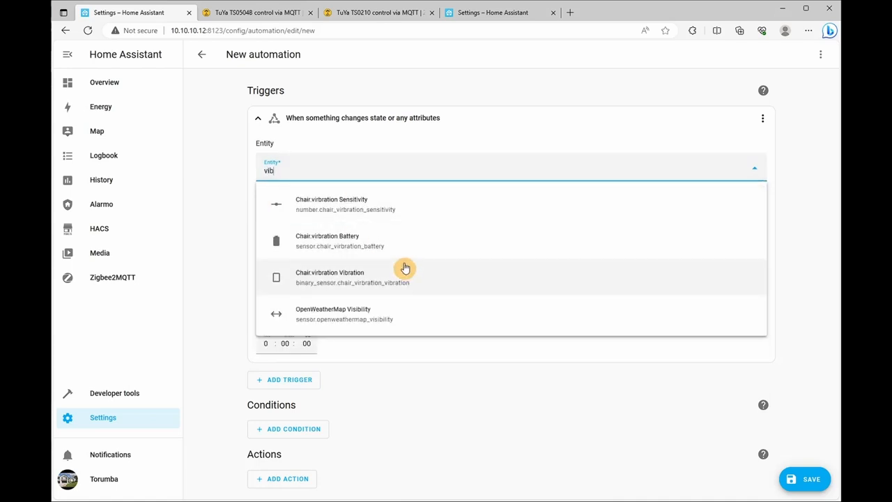
pyautogui.moveTo(321, 291)
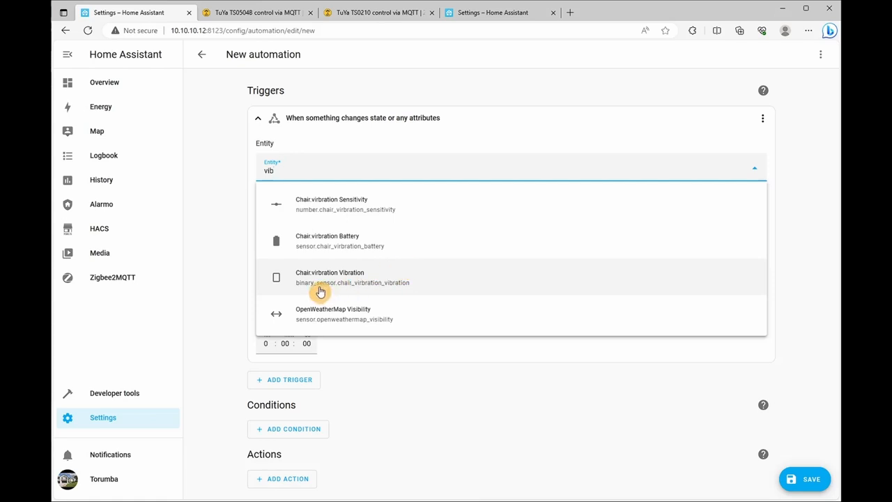
pyautogui.click(329, 277)
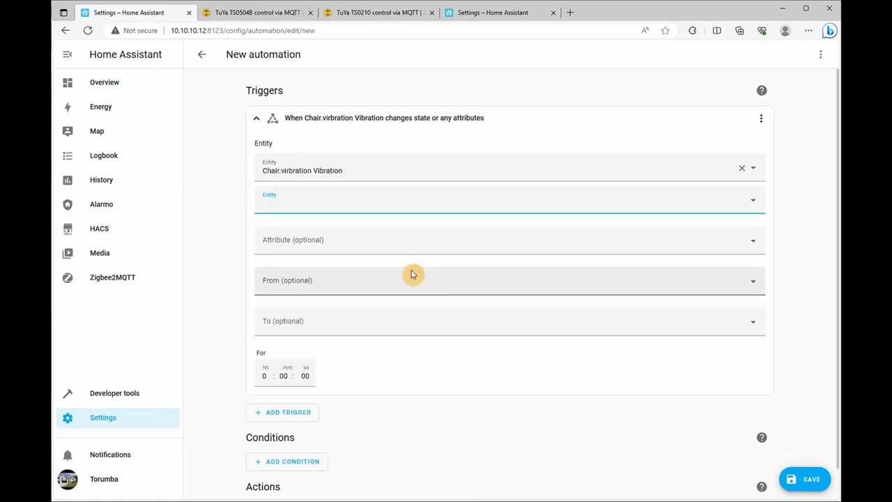
pyautogui.click(508, 280)
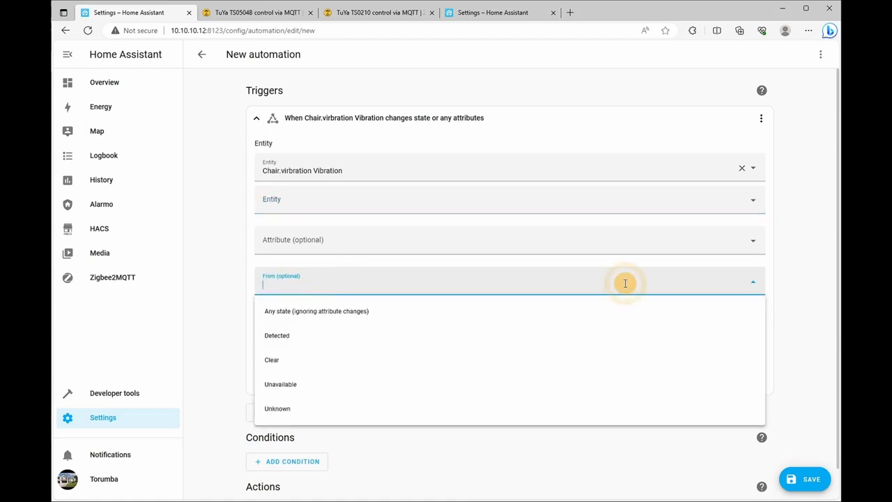
pyautogui.moveTo(330, 341)
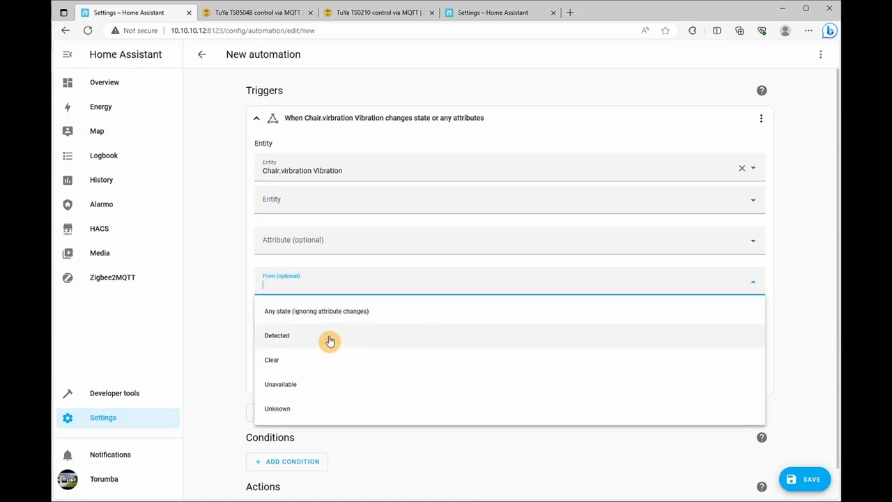
pyautogui.moveTo(298, 352)
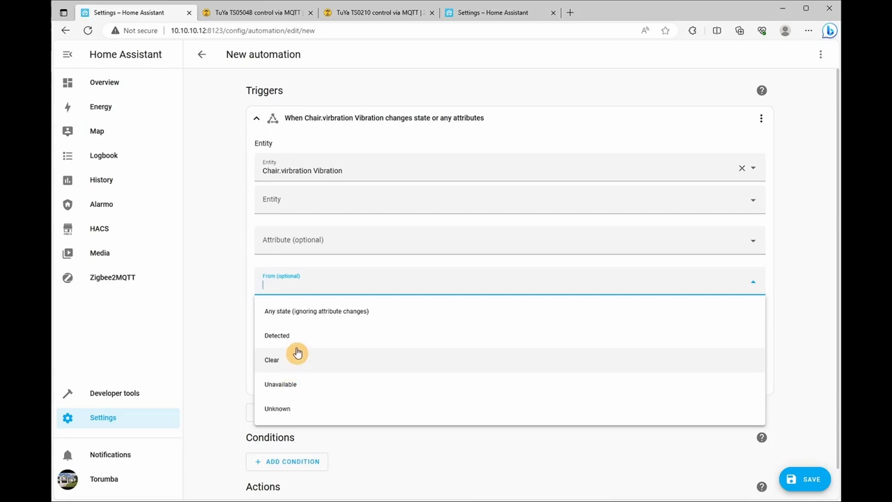
pyautogui.click(271, 360)
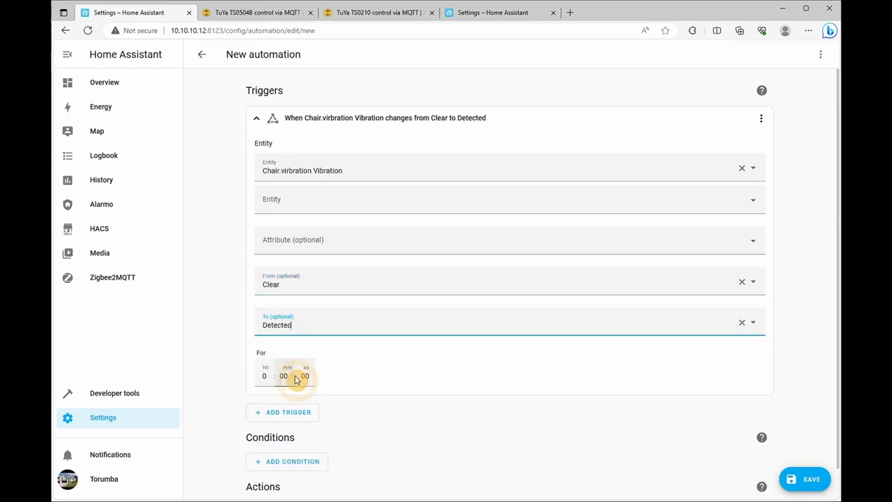
pyautogui.moveTo(237, 248)
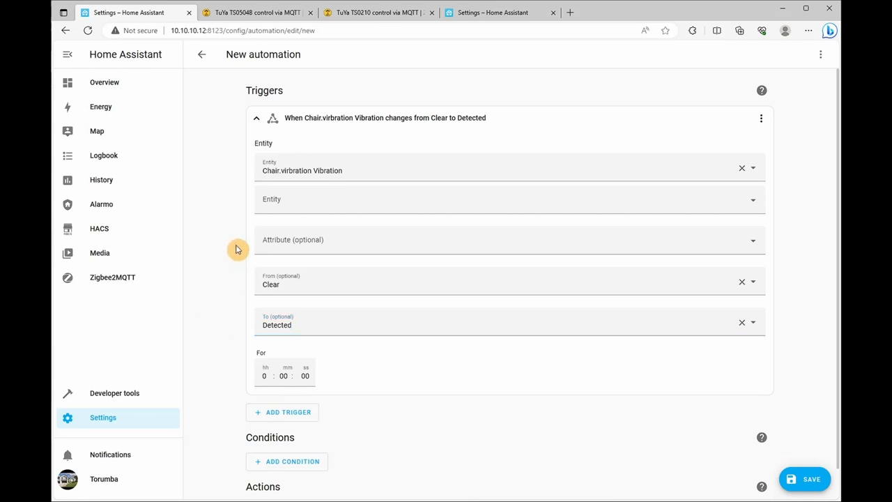
# Add a device action 'Turn on Maslo.PC.RBGW' for the LED strip
pyautogui.scroll(-3)
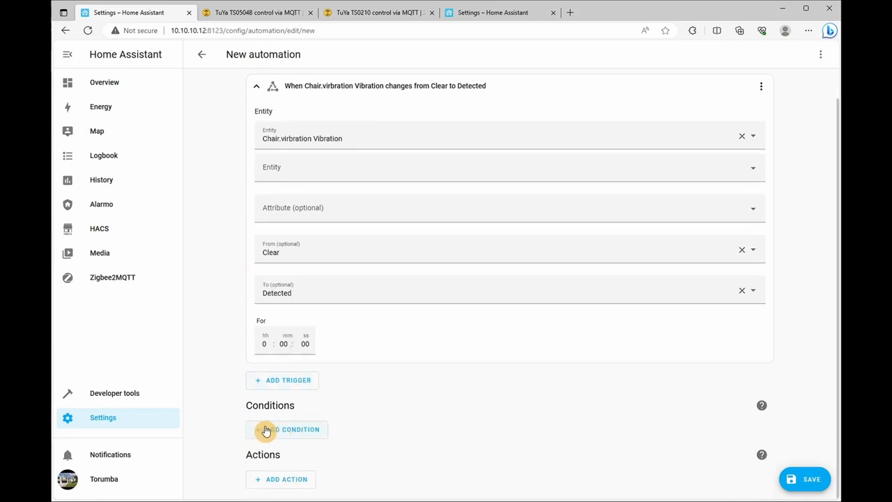
pyautogui.moveTo(274, 484)
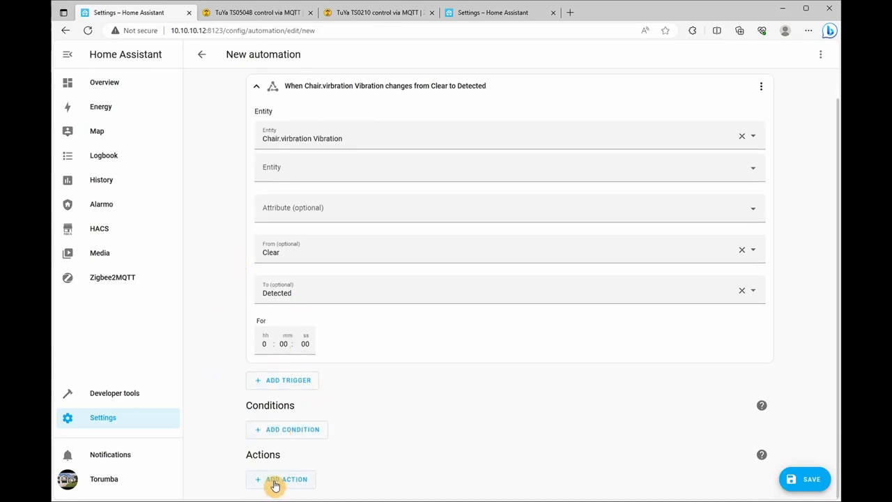
pyautogui.click(280, 478)
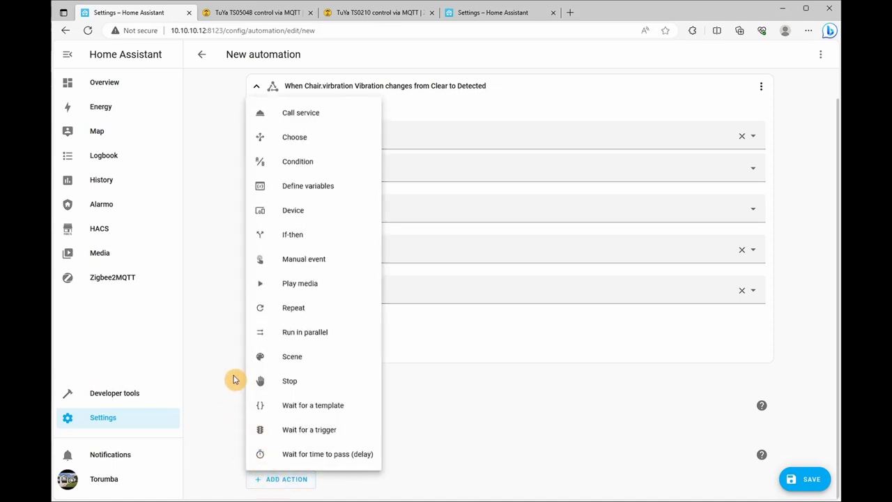
pyautogui.moveTo(244, 372)
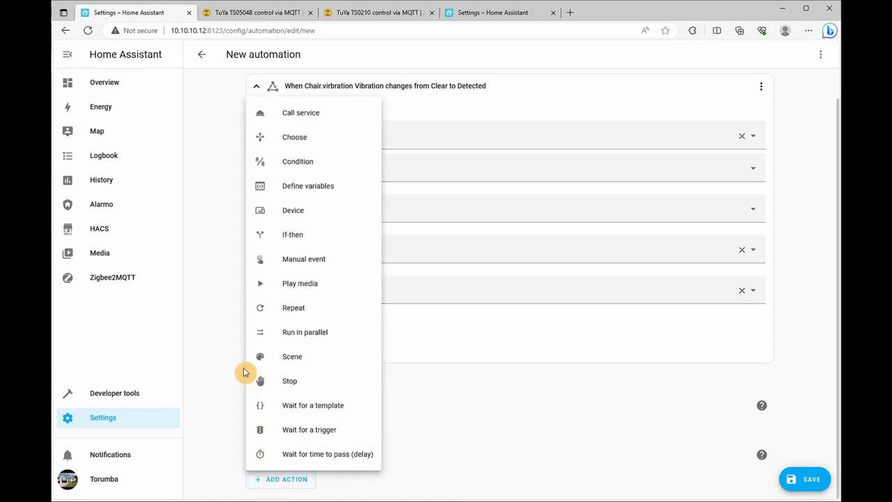
pyautogui.moveTo(329, 220)
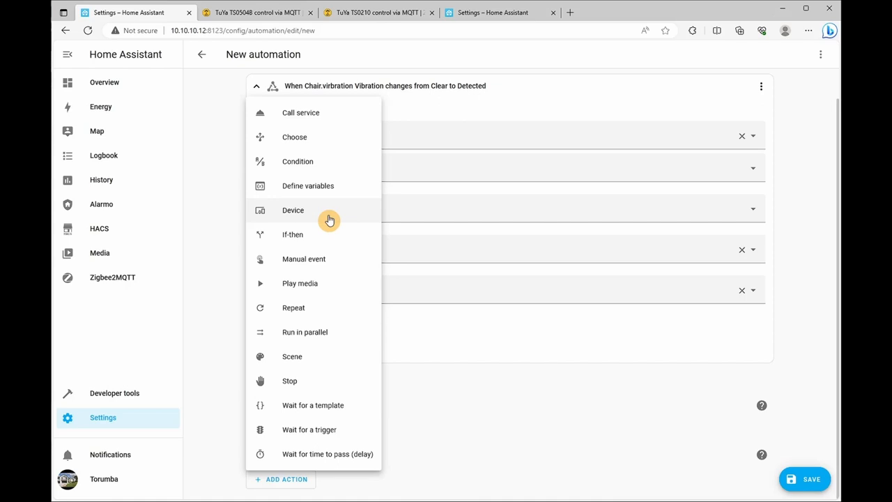
pyautogui.click(292, 210)
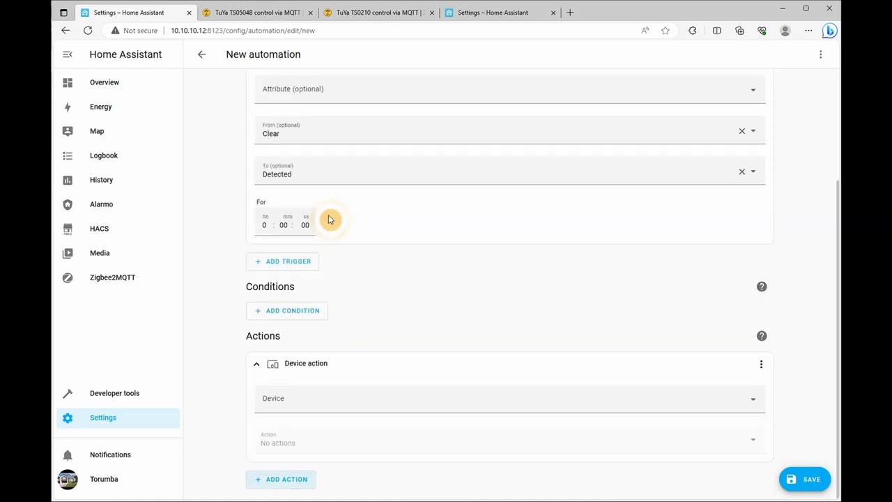
pyautogui.moveTo(542, 336)
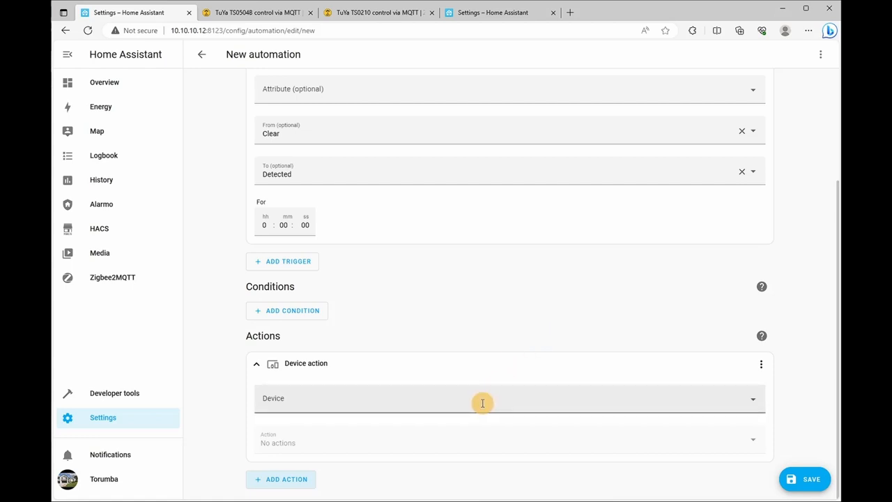
pyautogui.write('maslo')
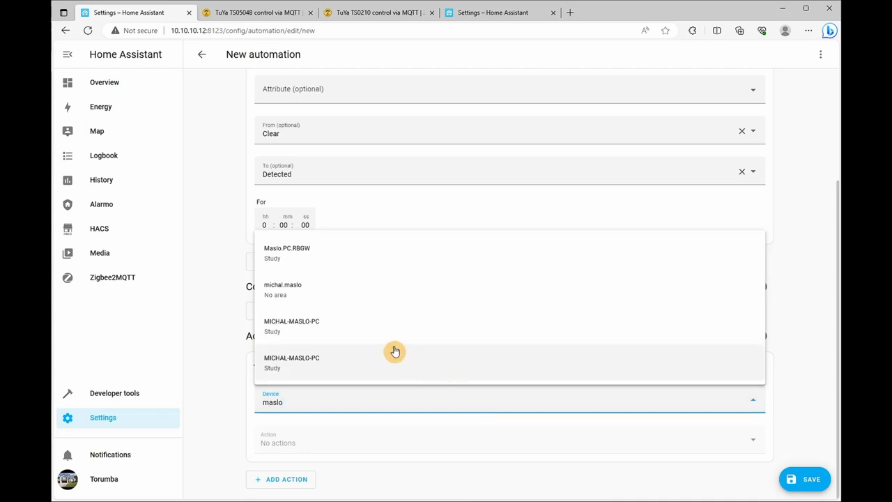
pyautogui.moveTo(325, 252)
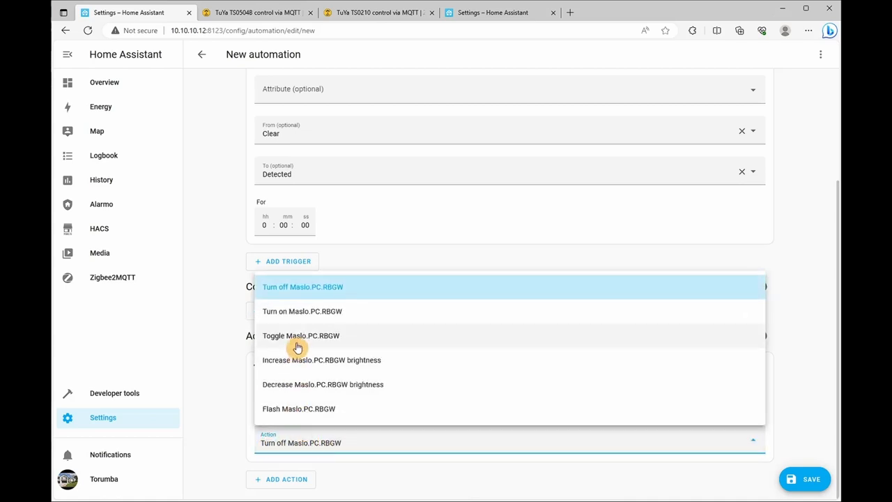
pyautogui.click(302, 311)
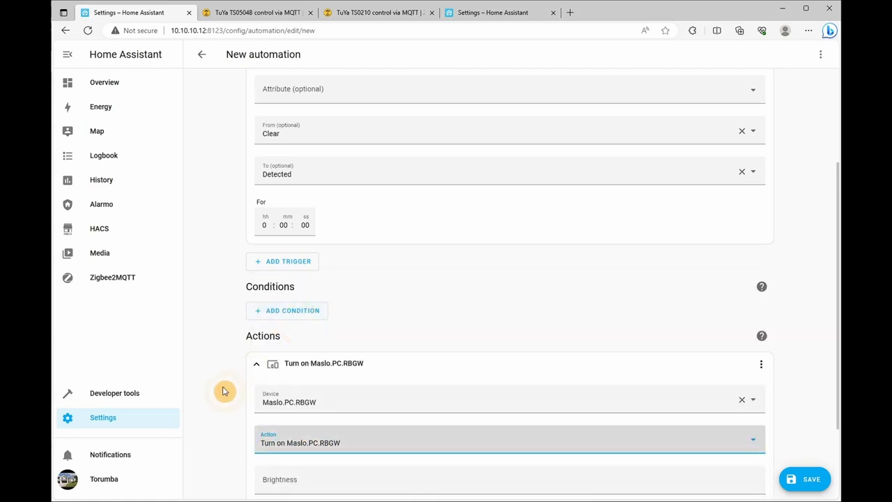
pyautogui.scroll(-3)
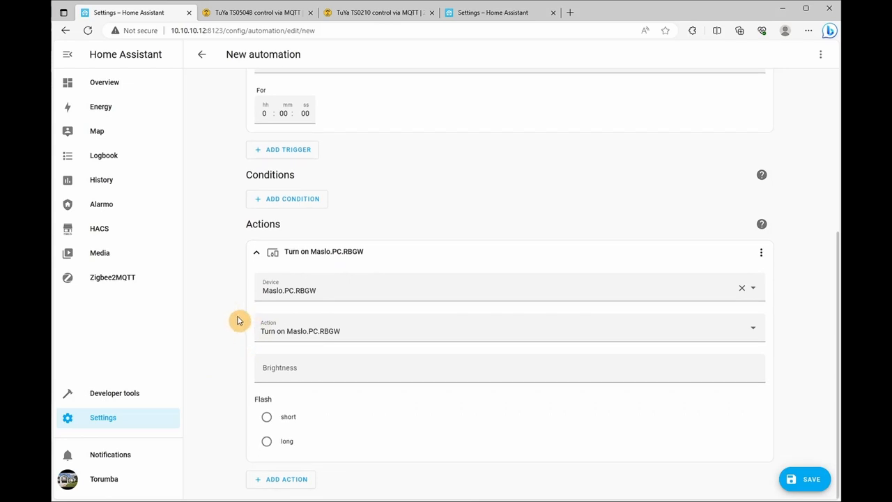
pyautogui.moveTo(292, 483)
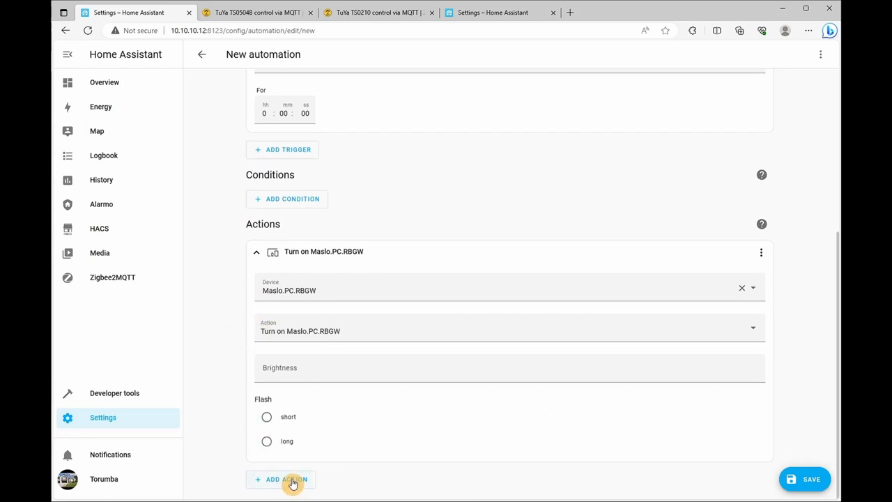
# Add a device action pressing the MICHAL-MASLO-PC _monitorwake button
pyautogui.click(283, 479)
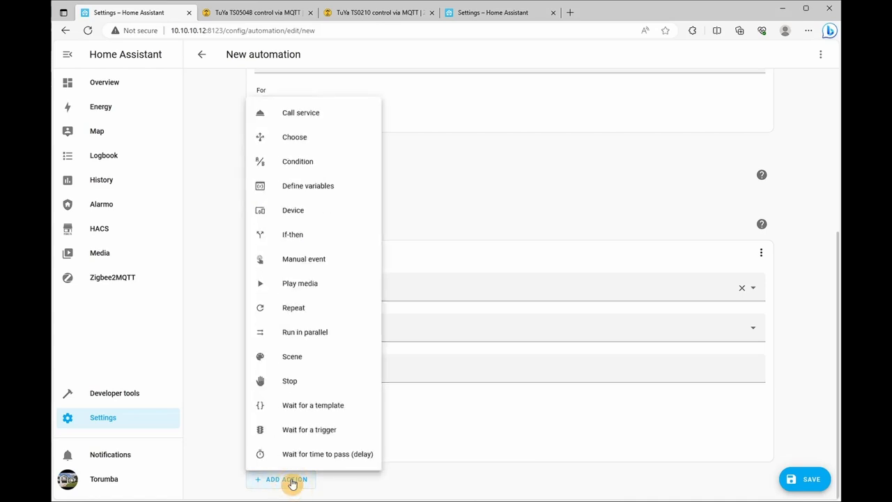
pyautogui.moveTo(313, 259)
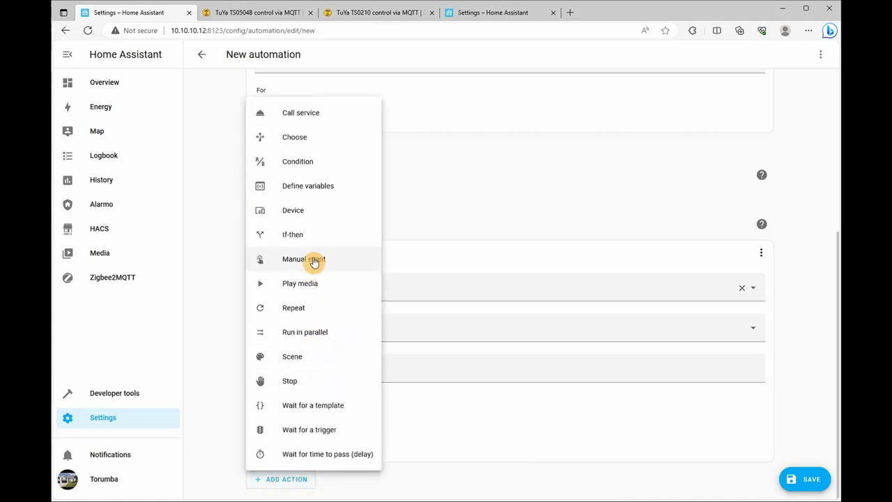
pyautogui.moveTo(312, 220)
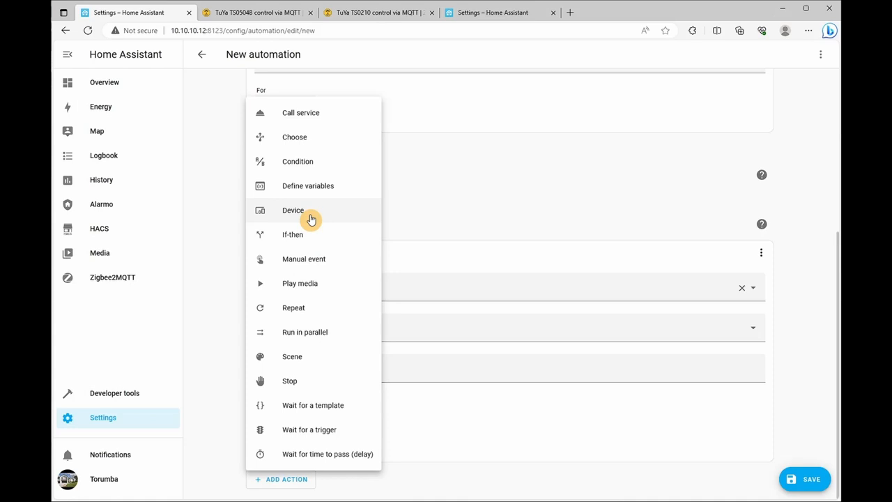
pyautogui.click(293, 210)
pyautogui.write('wak')
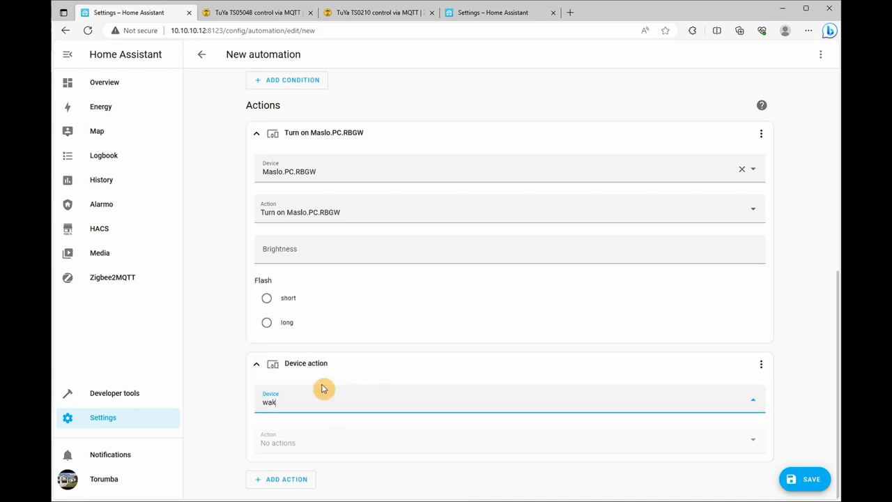
pyautogui.write('micha')
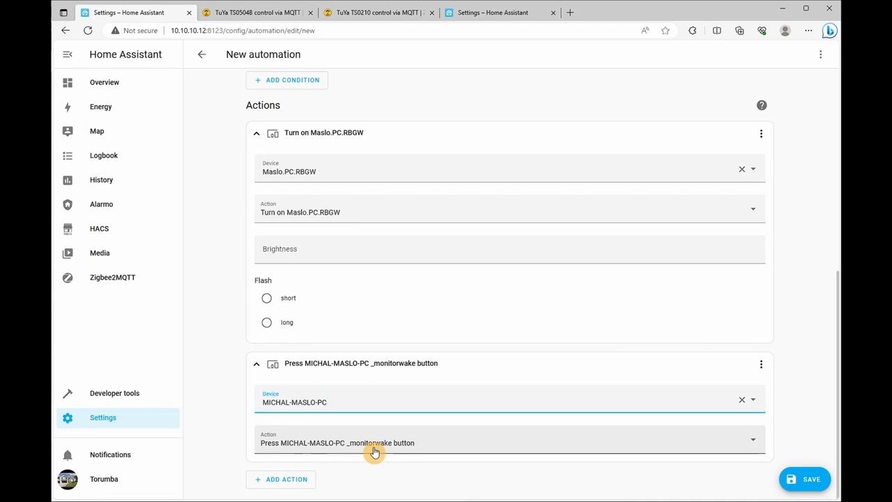
pyautogui.moveTo(212, 380)
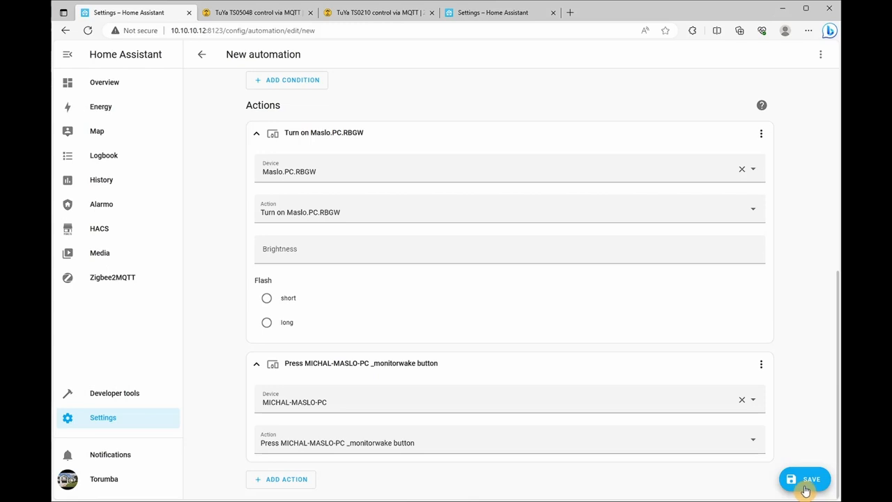
# Save the vibration-detected automation and begin another new automation from scratch
pyautogui.click(805, 478)
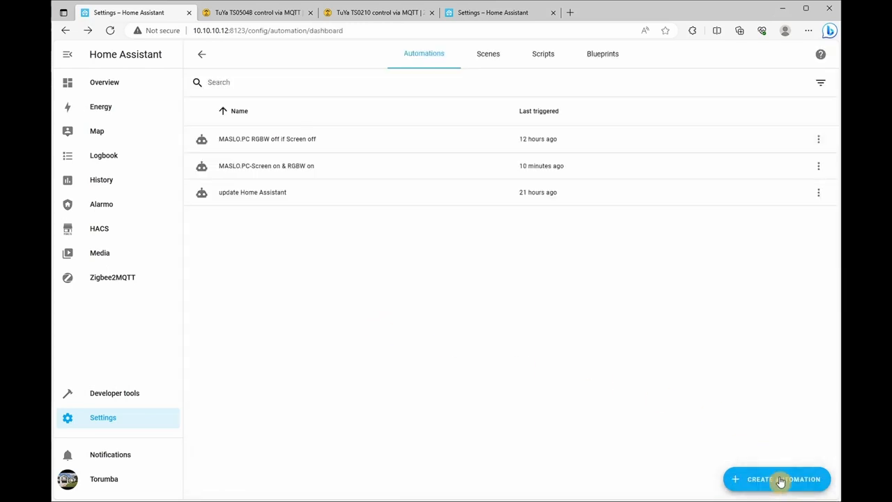
pyautogui.click(777, 478)
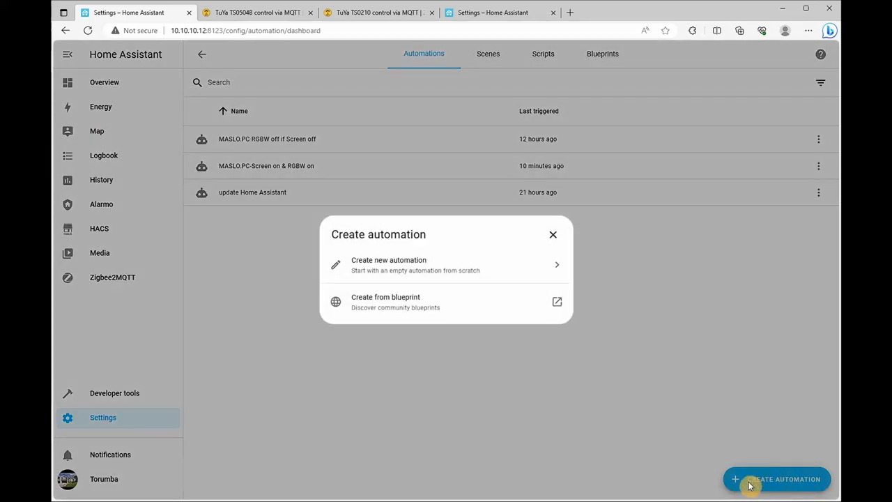
pyautogui.moveTo(492, 271)
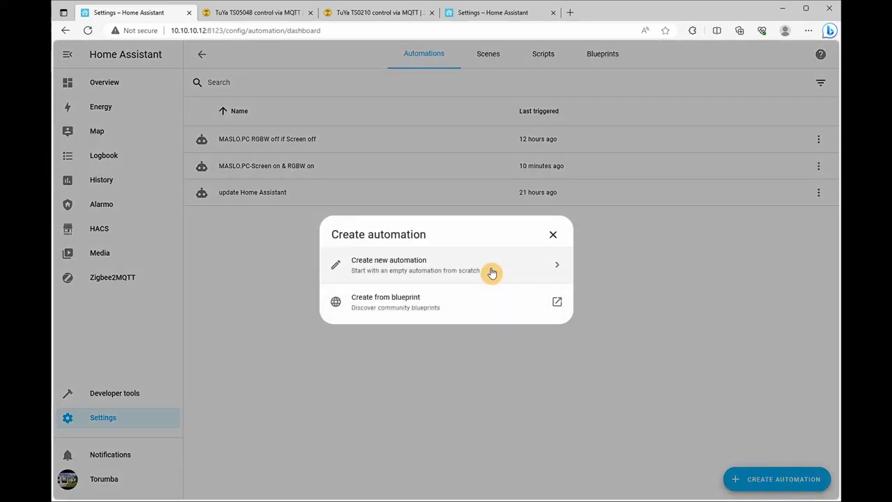
pyautogui.click(446, 265)
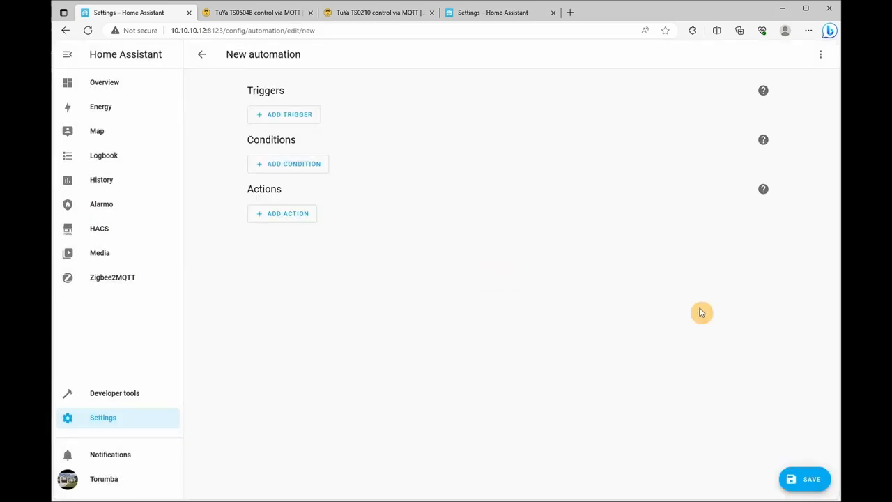
pyautogui.moveTo(302, 117)
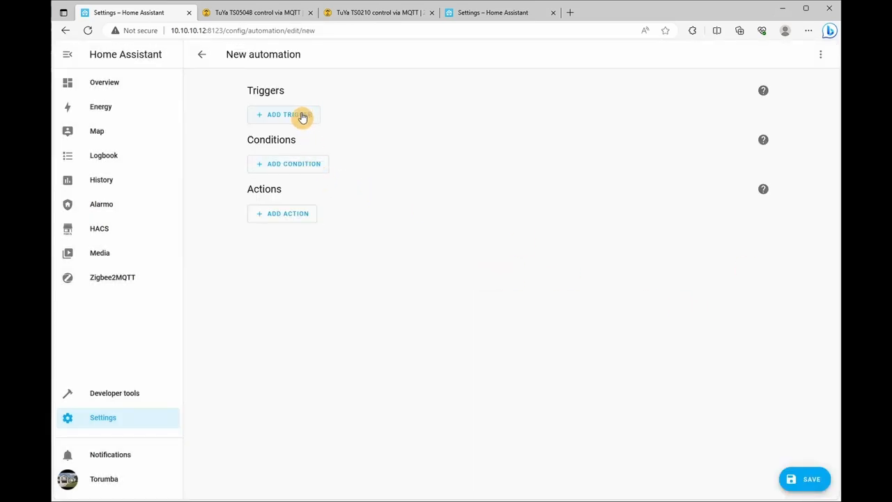
pyautogui.moveTo(300, 116)
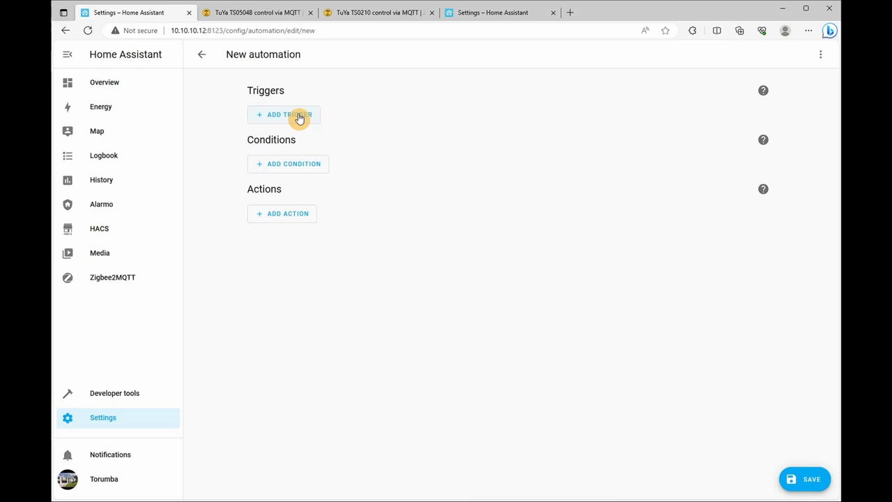
# Add a device trigger for Chair.virbration stopping vibration, with a 30-minute duration
pyautogui.click(284, 115)
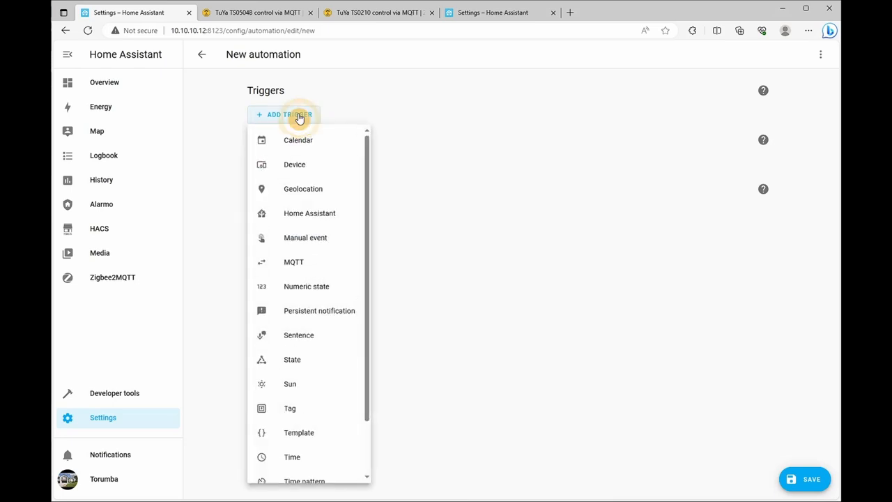
pyautogui.moveTo(308, 359)
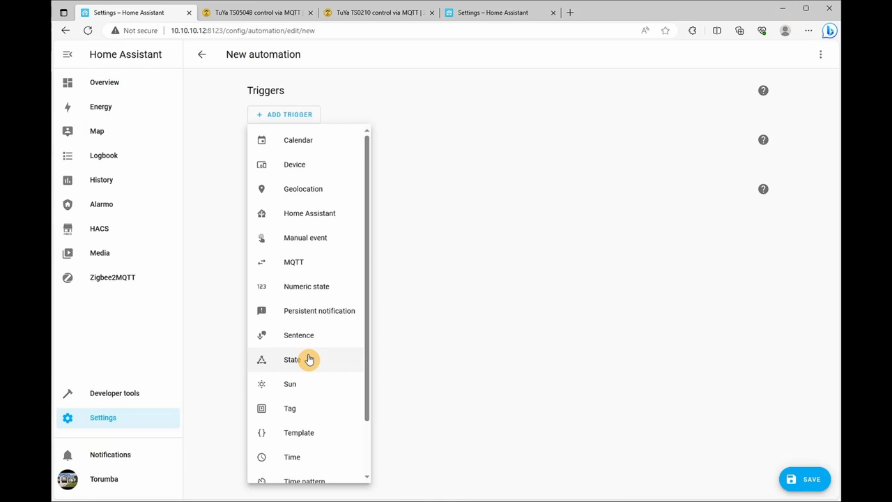
pyautogui.click(294, 163)
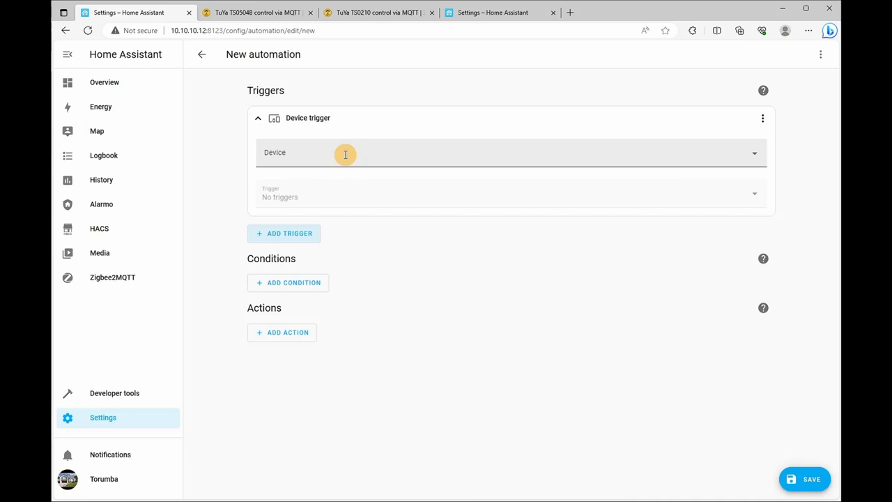
pyautogui.write('chai')
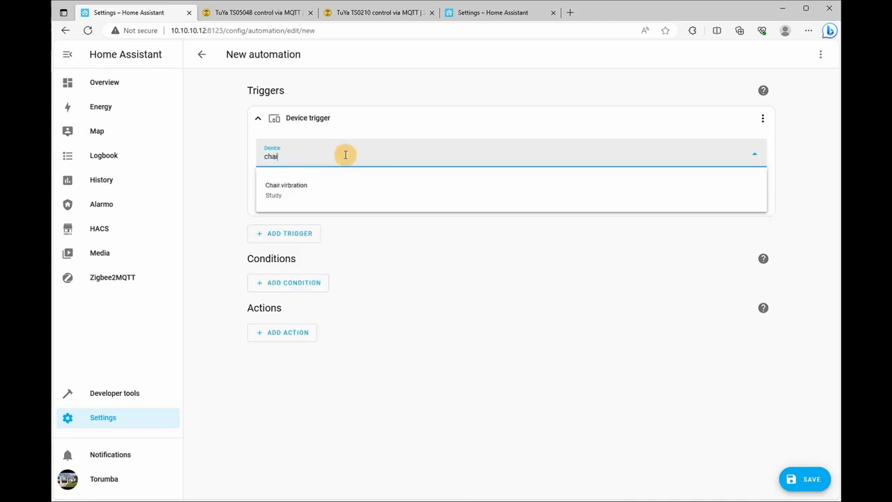
pyautogui.click(285, 190)
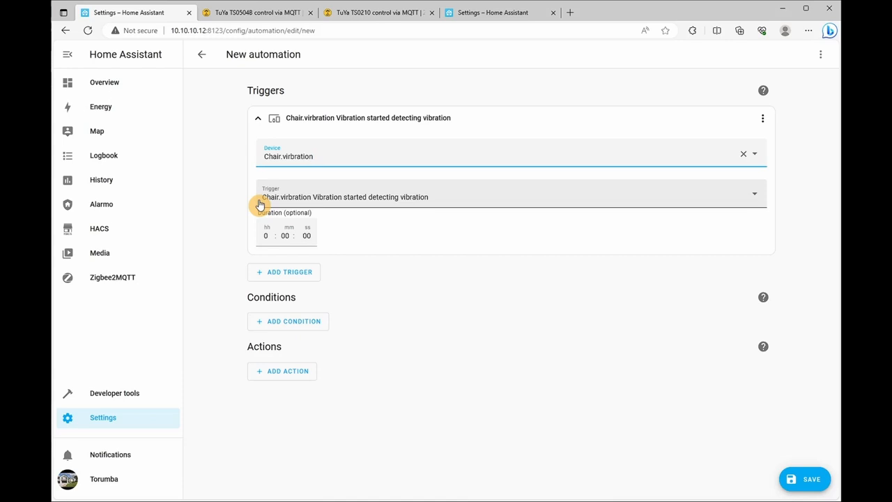
pyautogui.moveTo(334, 206)
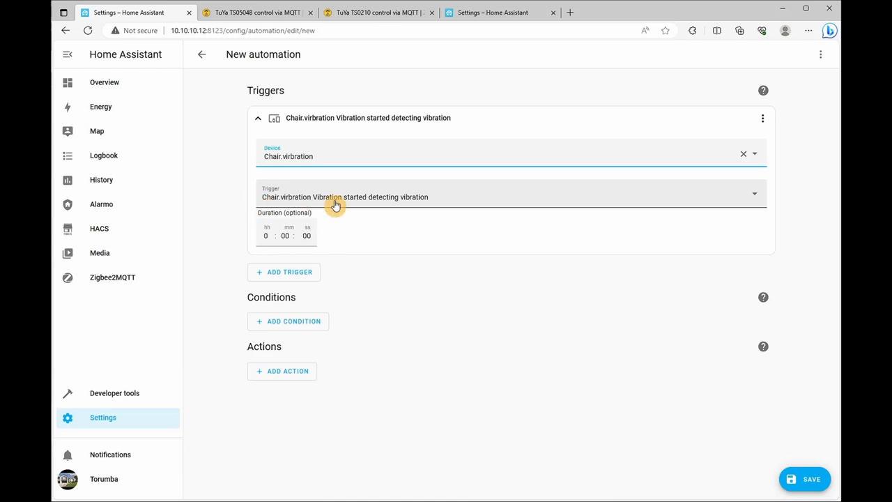
pyautogui.click(509, 197)
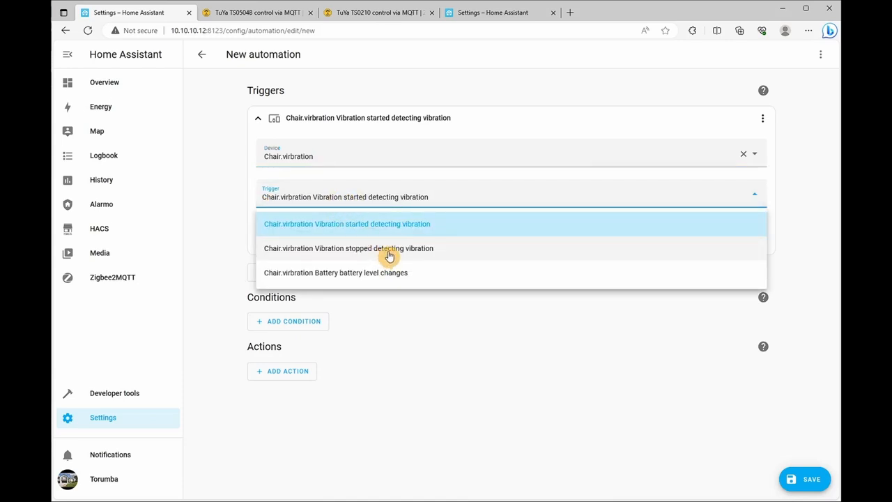
pyautogui.click(348, 248)
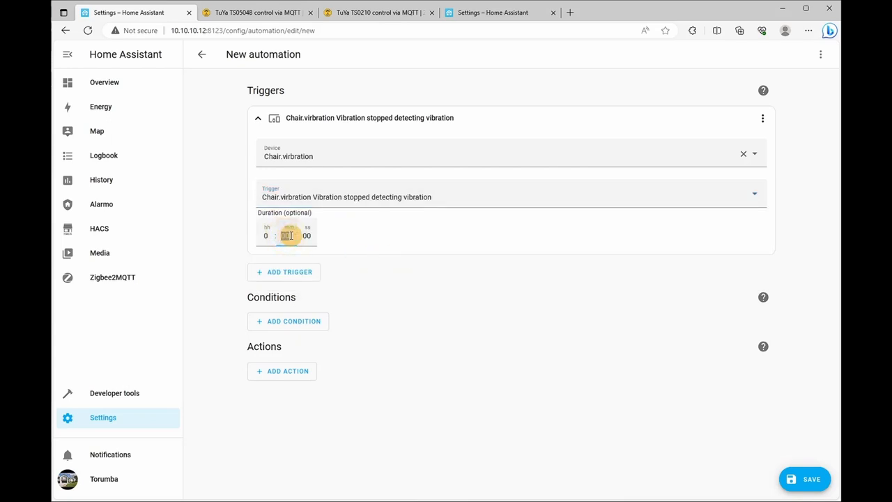
pyautogui.write('30')
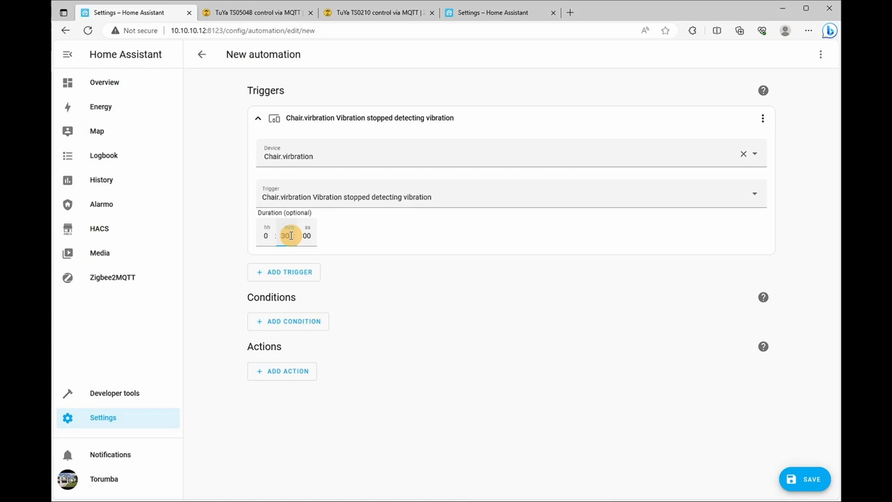
pyautogui.moveTo(229, 345)
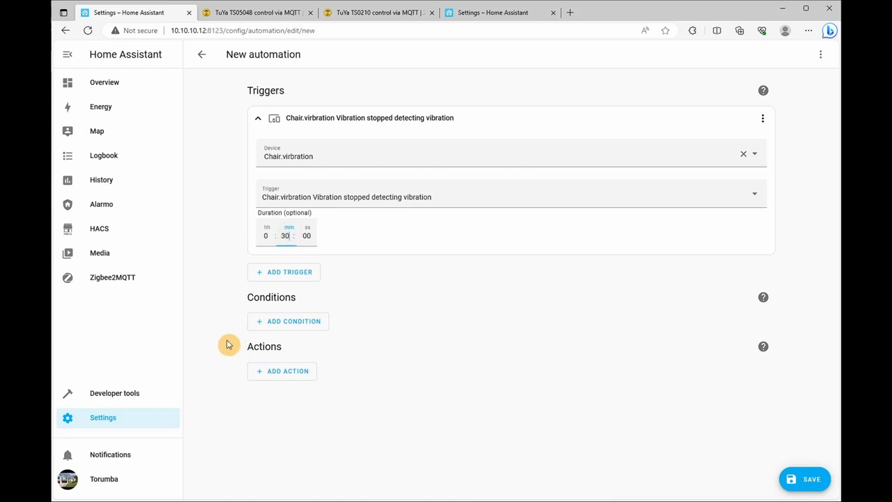
pyautogui.moveTo(283, 371)
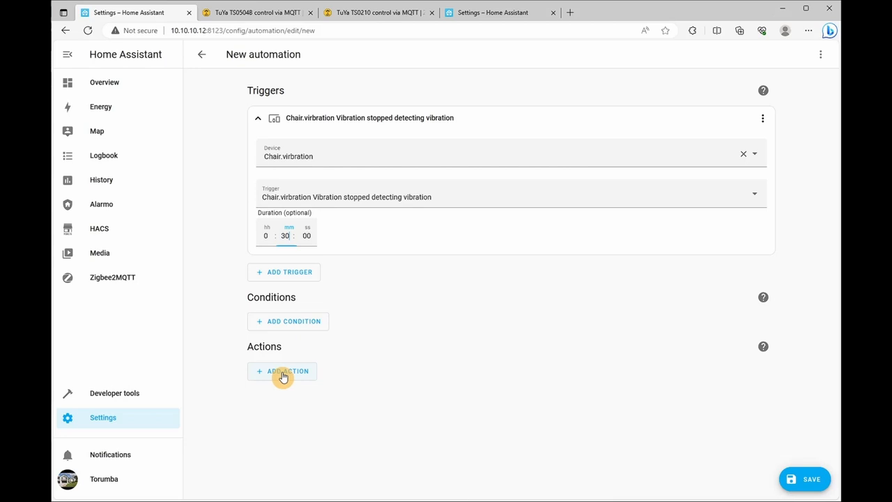
# Add a device action turning off the Maslo.PC.RBGW LED strip
pyautogui.click(283, 371)
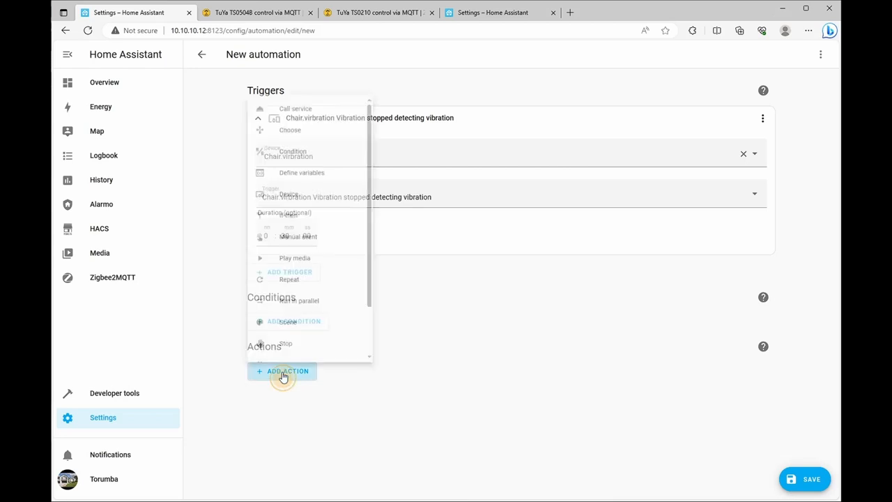
pyautogui.click(282, 370)
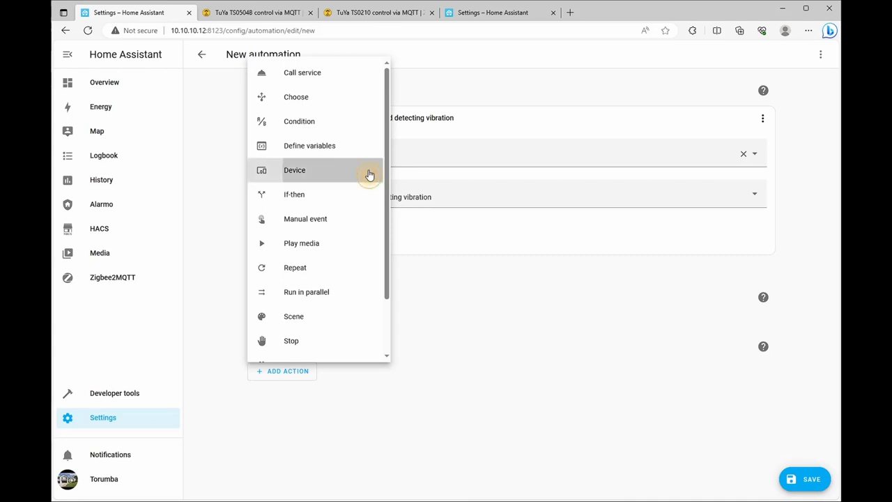
pyautogui.click(294, 170)
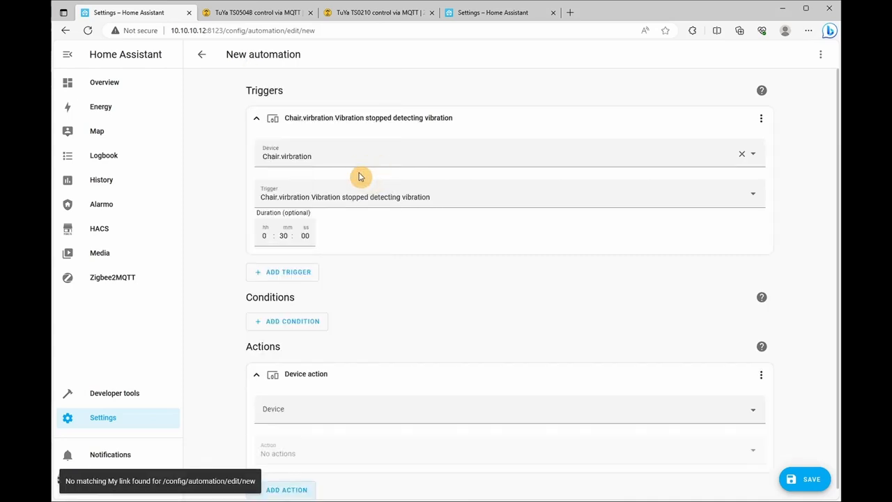
pyautogui.write('maslo')
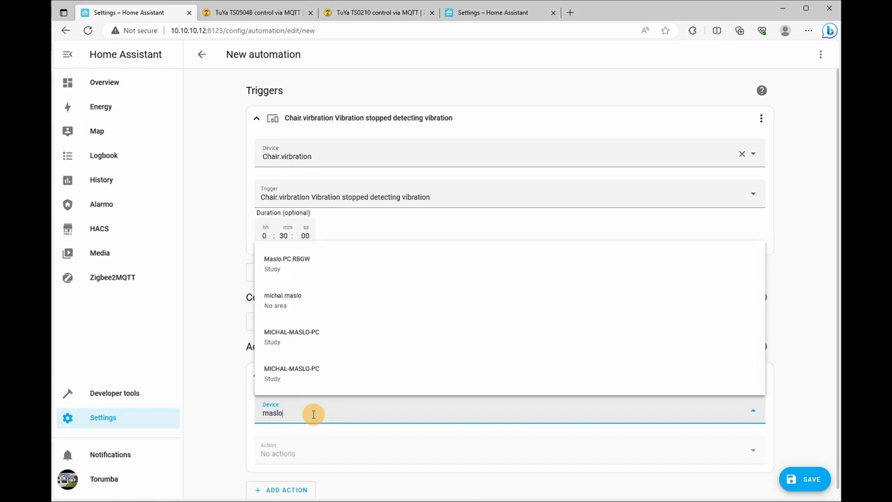
pyautogui.moveTo(324, 288)
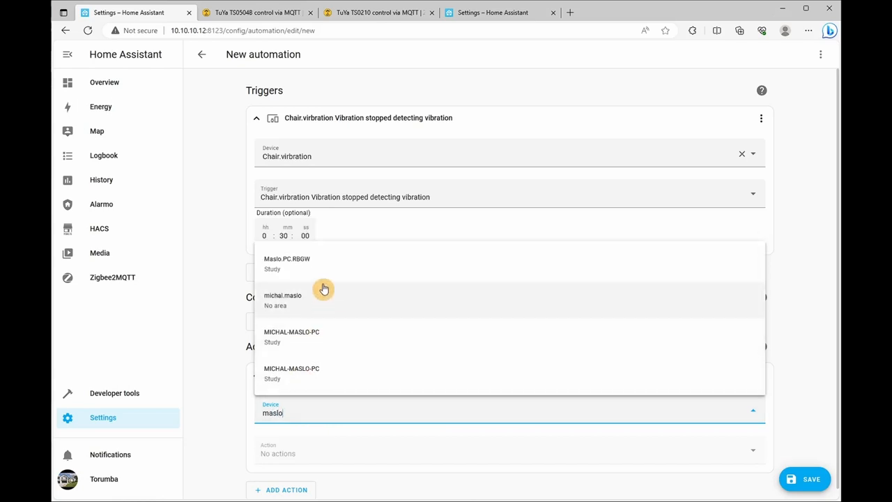
pyautogui.click(287, 261)
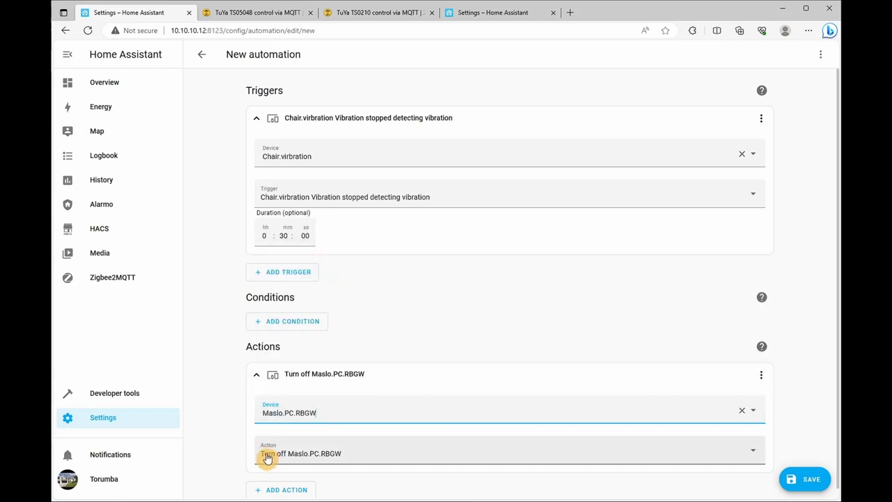
pyautogui.scroll(3)
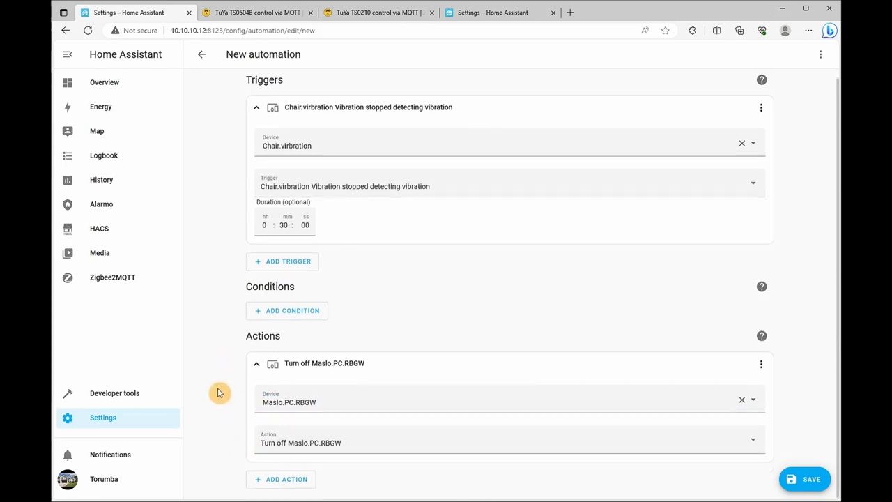
pyautogui.moveTo(254, 479)
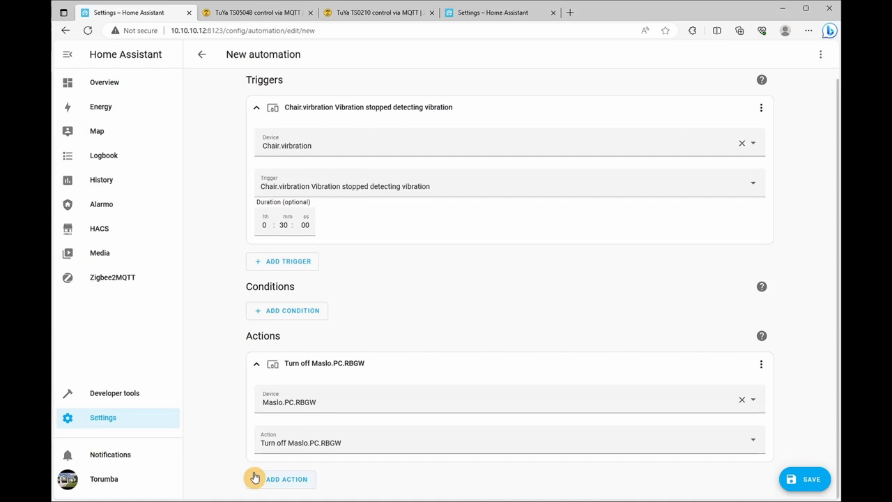
pyautogui.moveTo(270, 483)
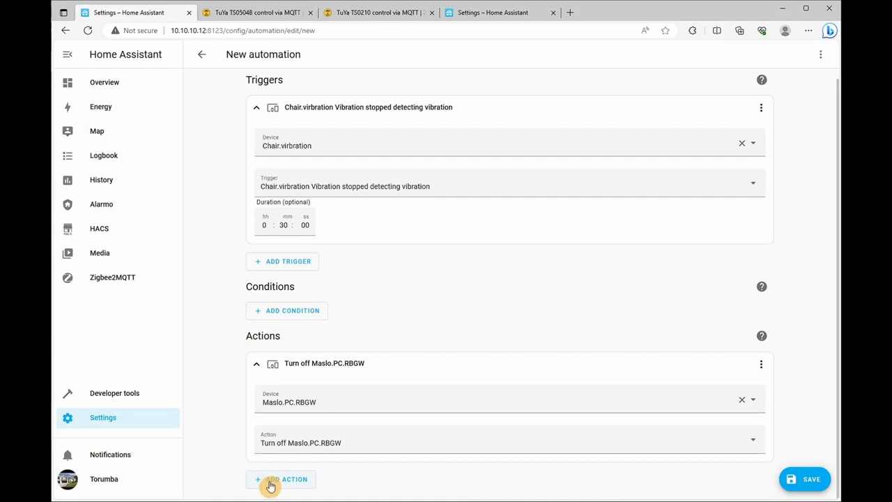
# Add a device action pressing the MICHAL-MASLO-PC _monitorsleep button
pyautogui.click(287, 479)
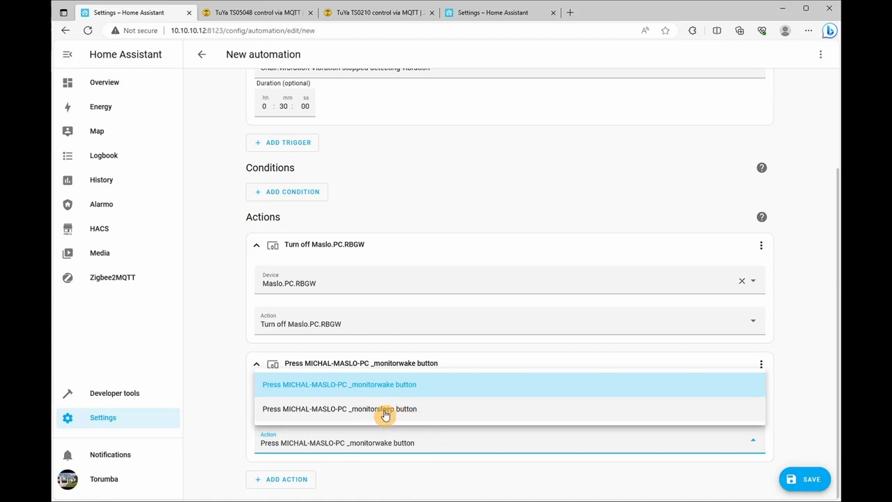
pyautogui.click(339, 409)
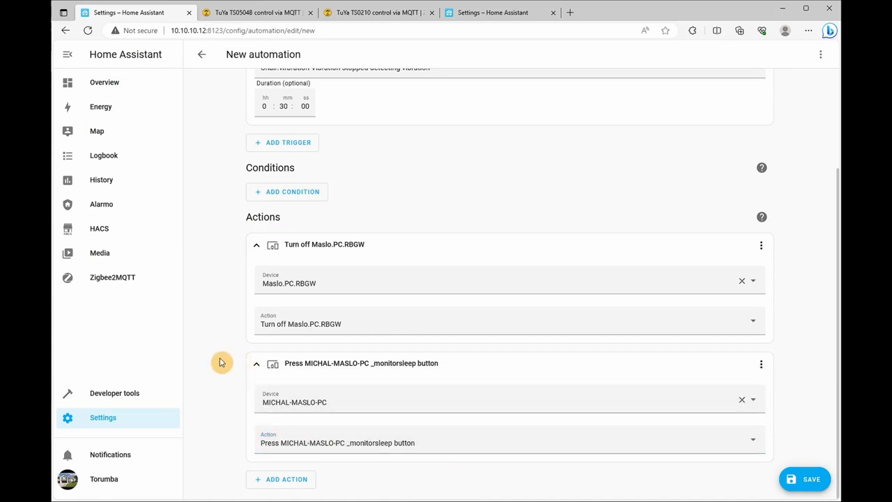
pyautogui.scroll(3)
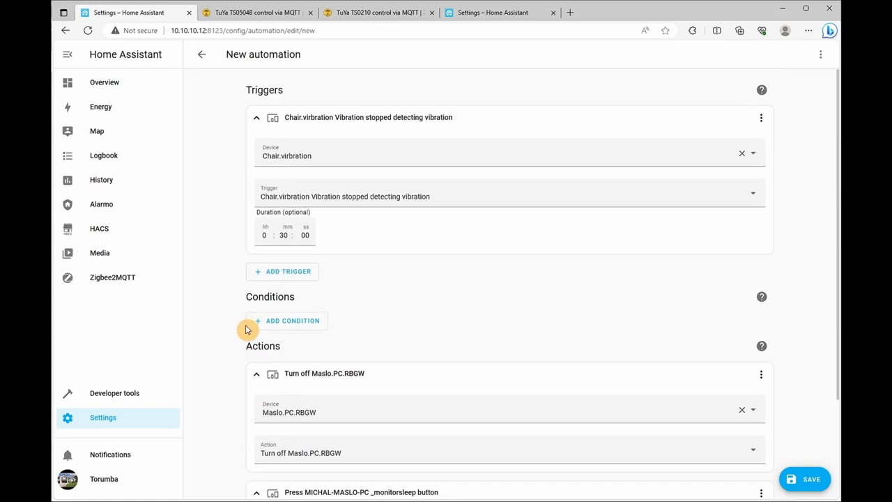
pyautogui.moveTo(274, 135)
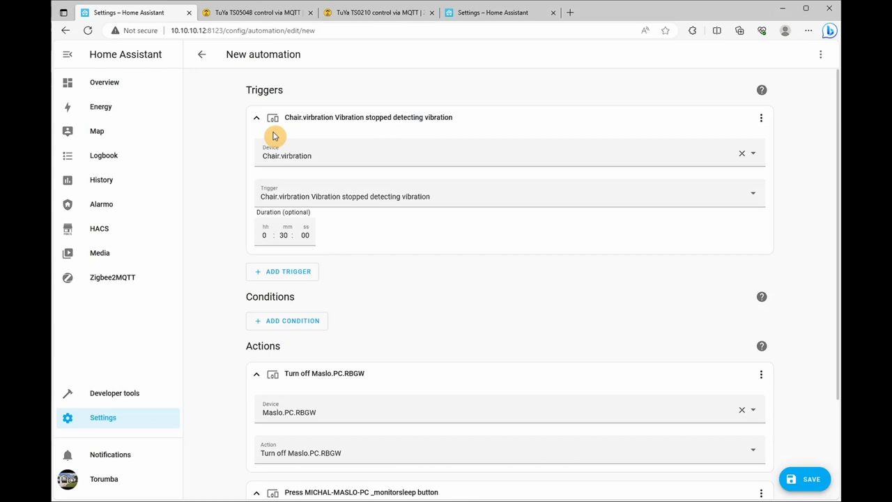
pyautogui.scroll(-3)
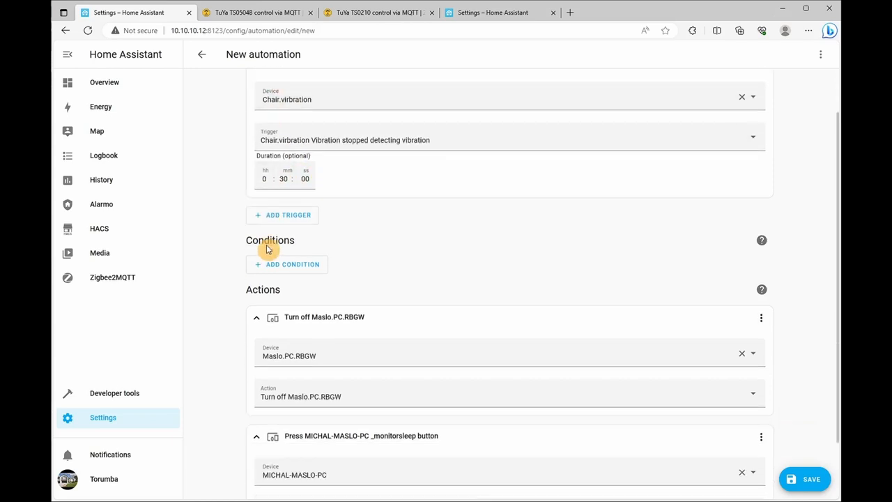
pyautogui.scroll(-3)
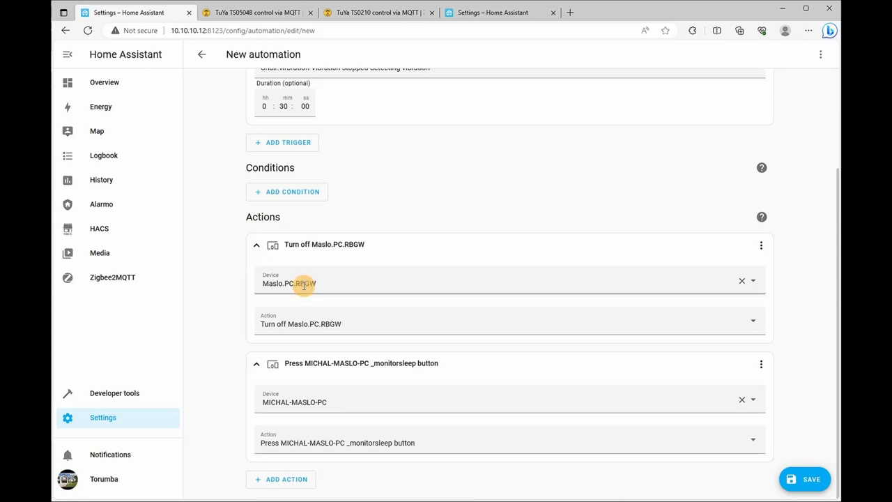
# Go back from the New automation editor to the Automations list showing three automations
pyautogui.click(202, 53)
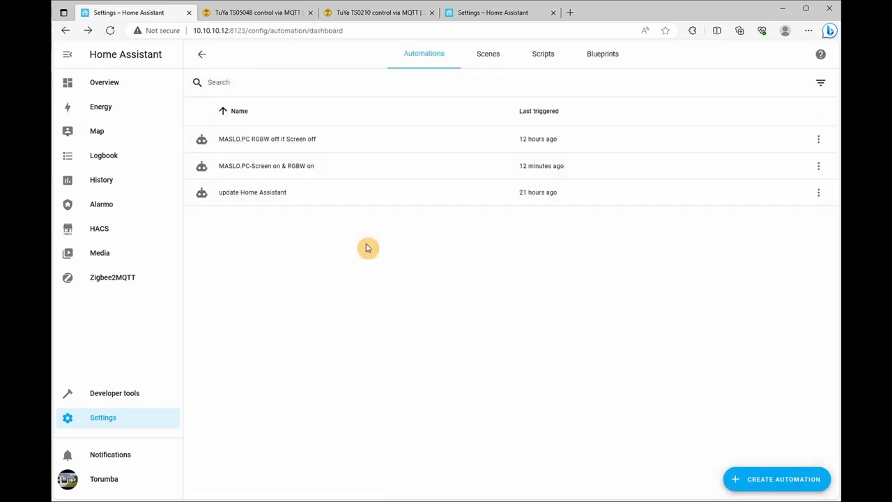
pyautogui.moveTo(598, 149)
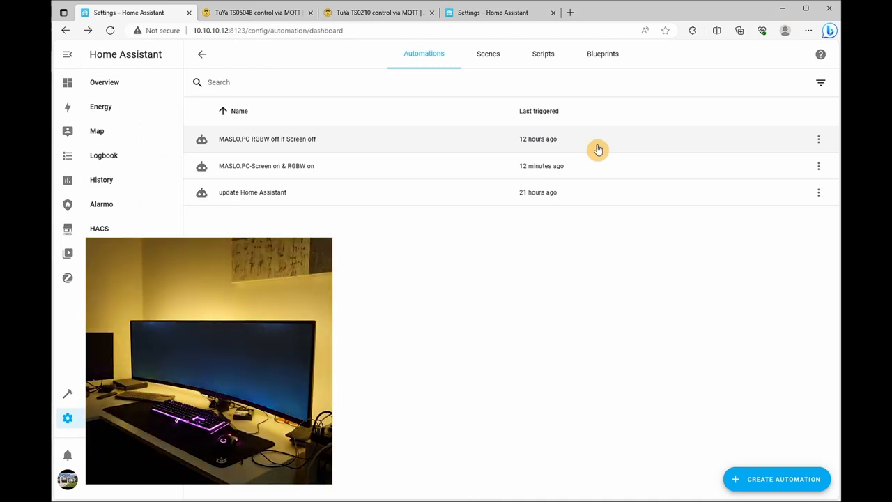
pyautogui.moveTo(598, 309)
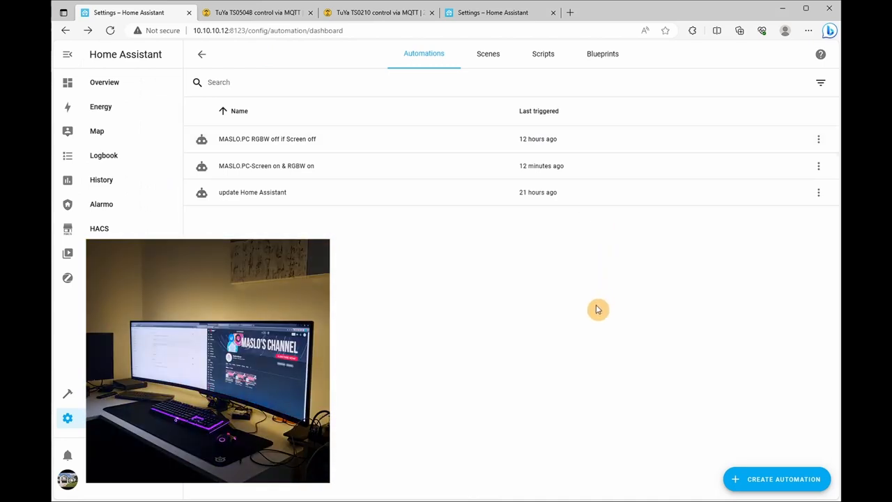
pyautogui.moveTo(570, 321)
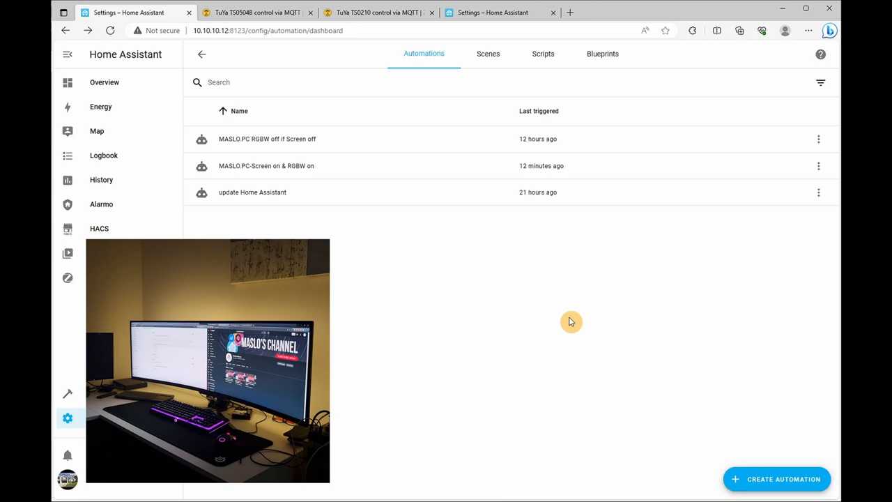